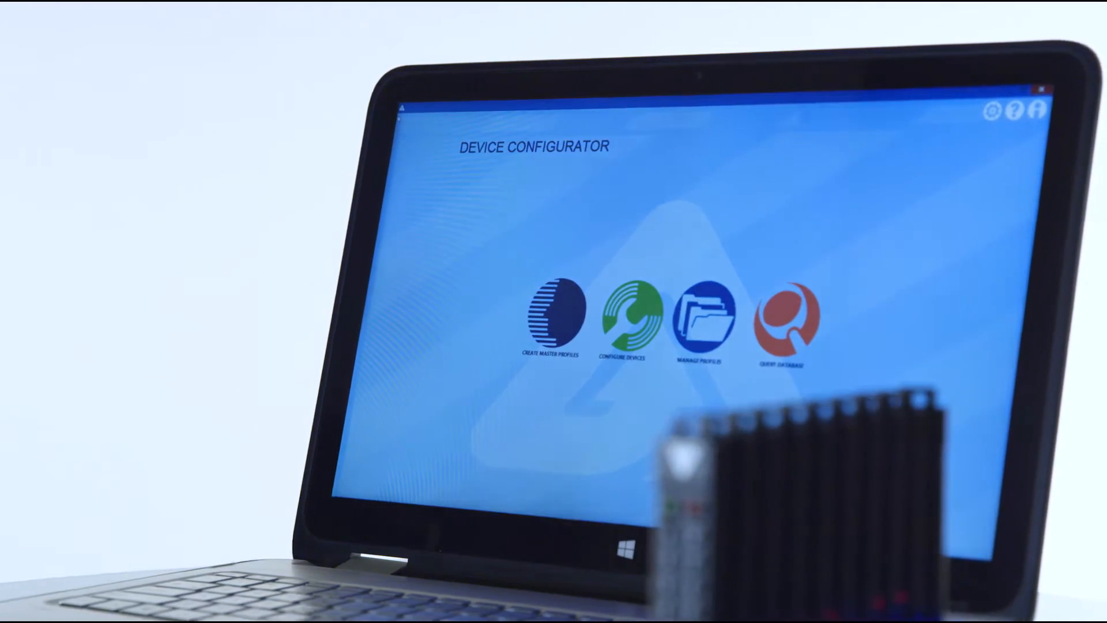
Begin a Secure Key 3z master profile and choose the saved yeeupp 3z profile for import
click(555, 312)
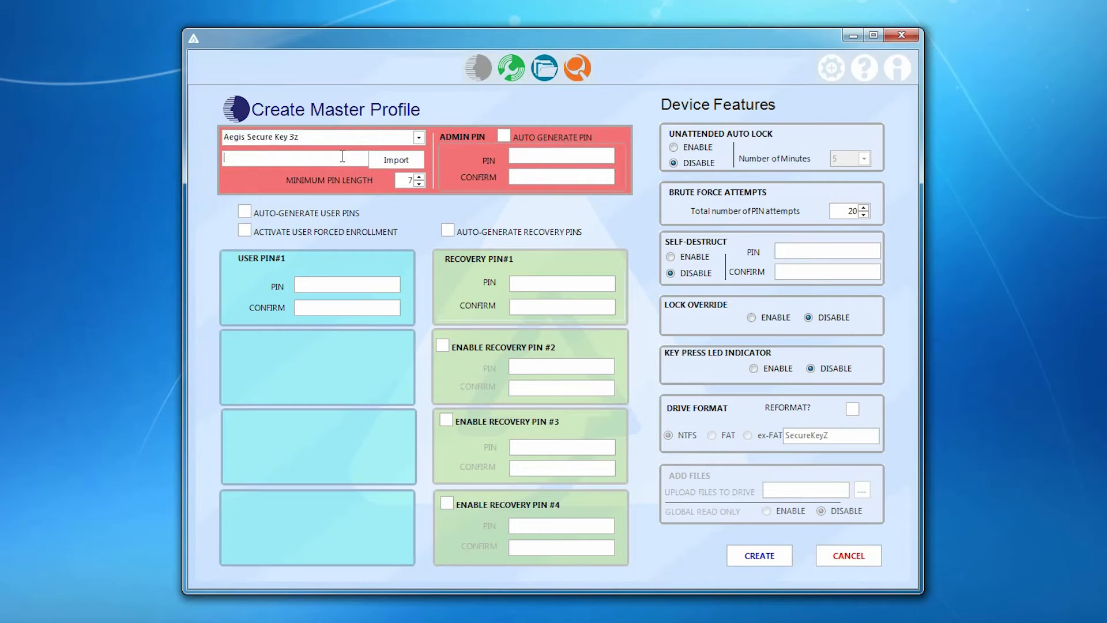
click(395, 159)
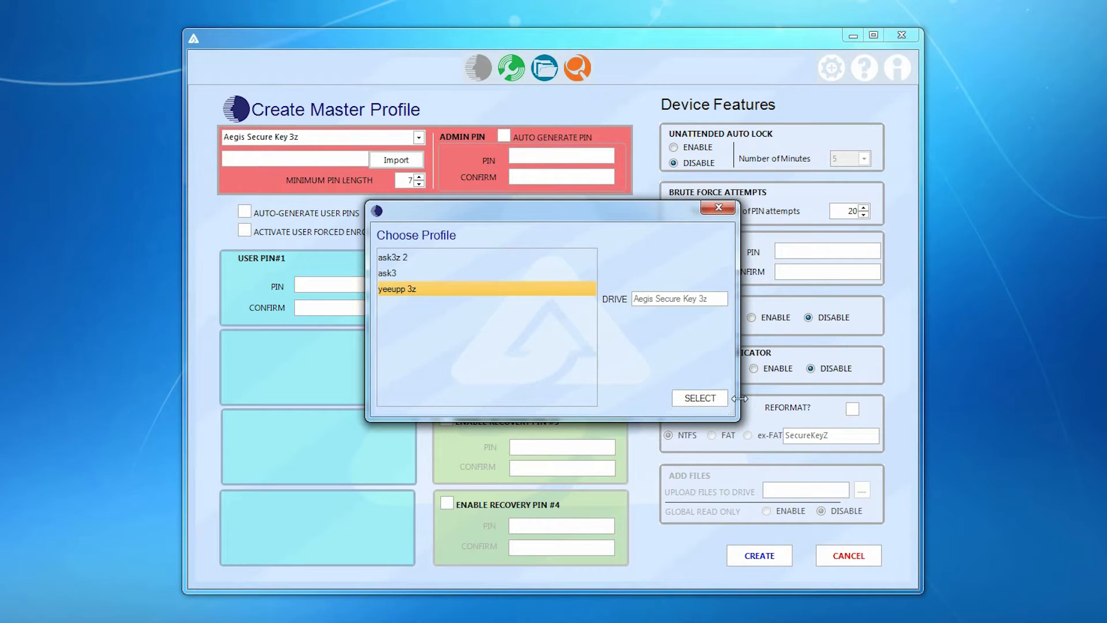
click(699, 398)
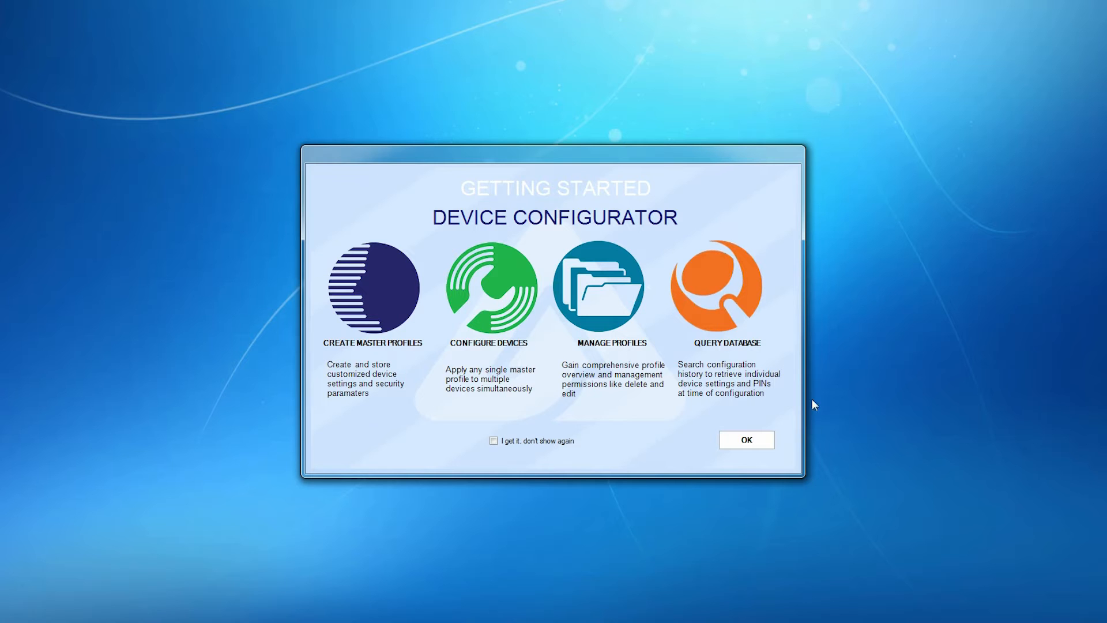
Close the Getting Started overview to reach the Device Configurator main screen
click(746, 439)
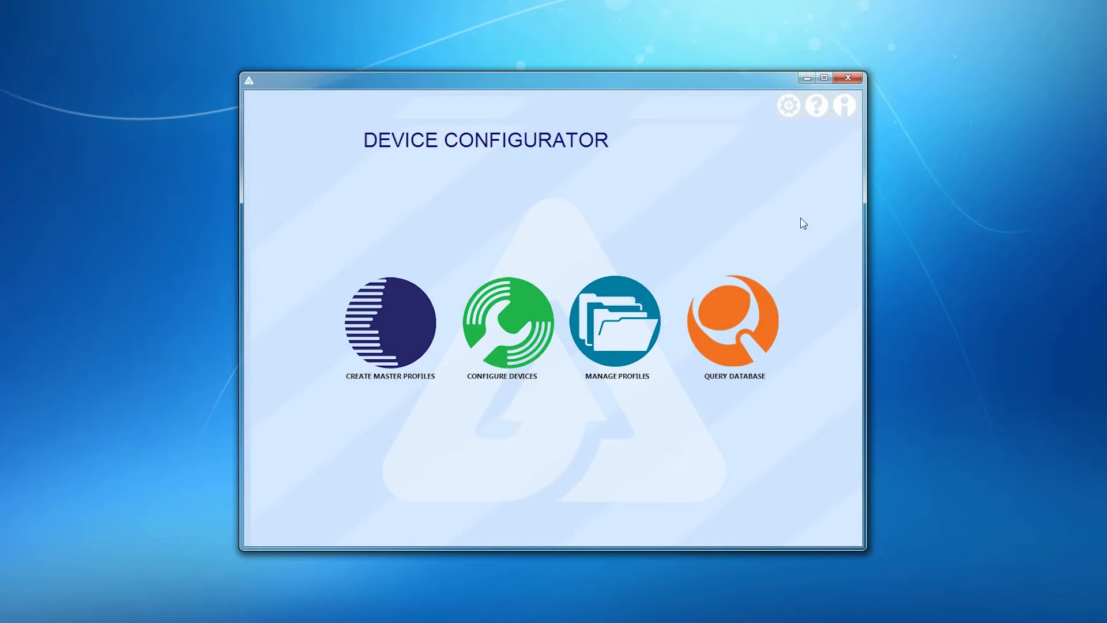
mouse_move(840, 174)
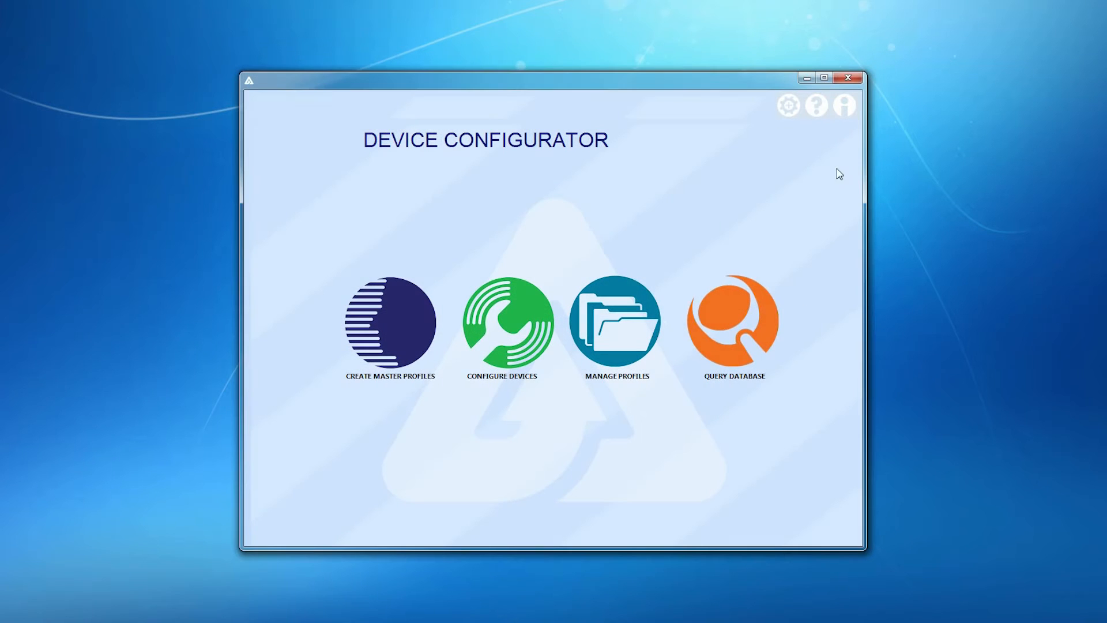
click(816, 105)
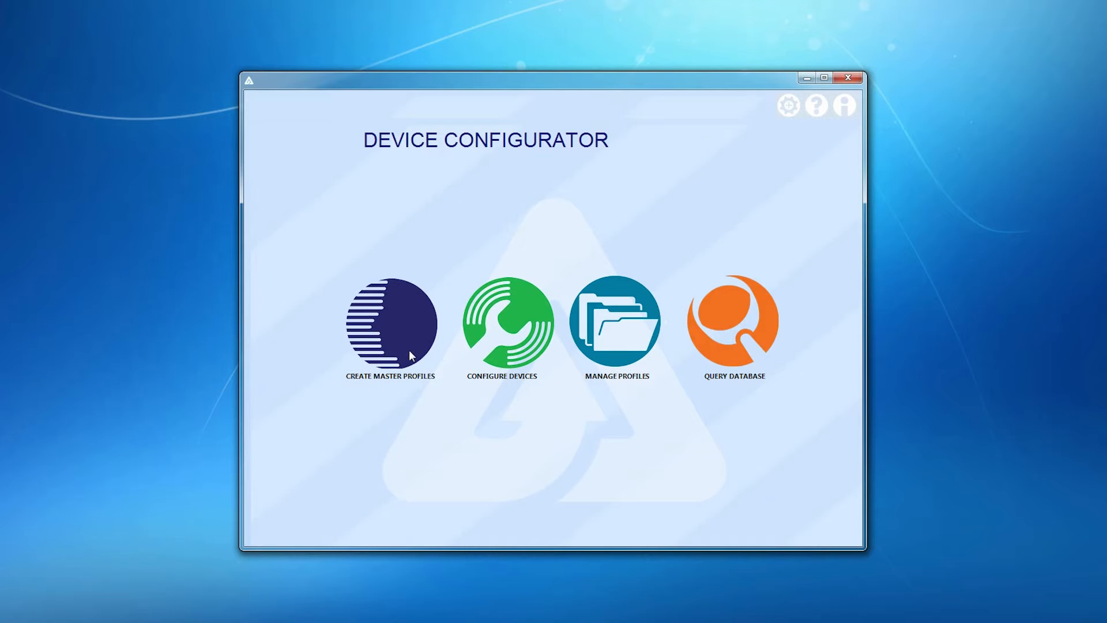
Bring up an empty Create Master Profile form from the main screen
click(388, 322)
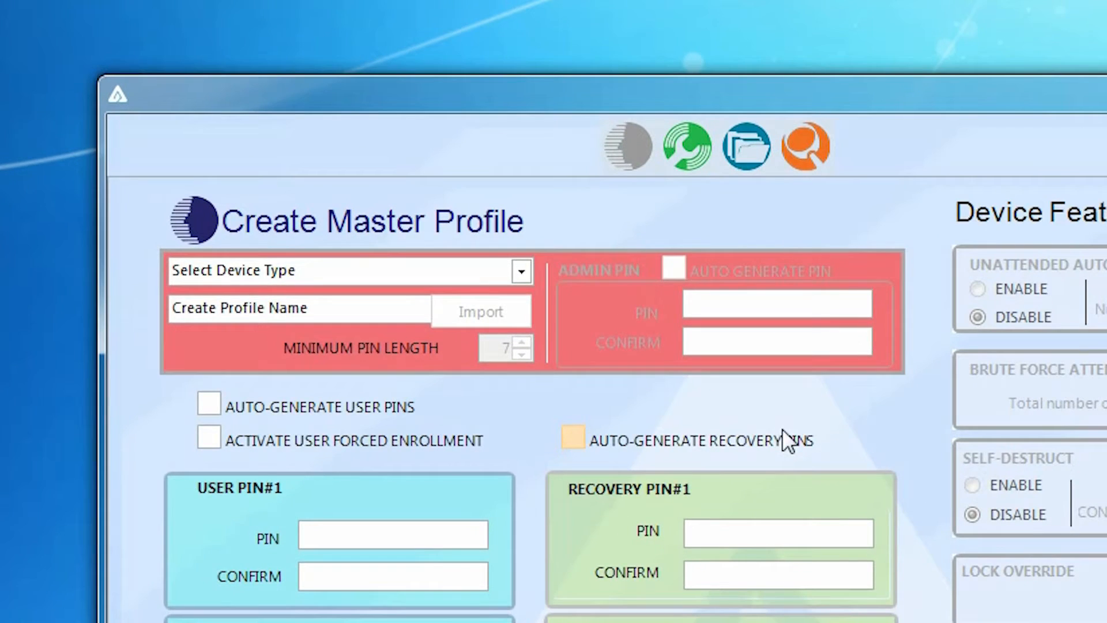
click(573, 436)
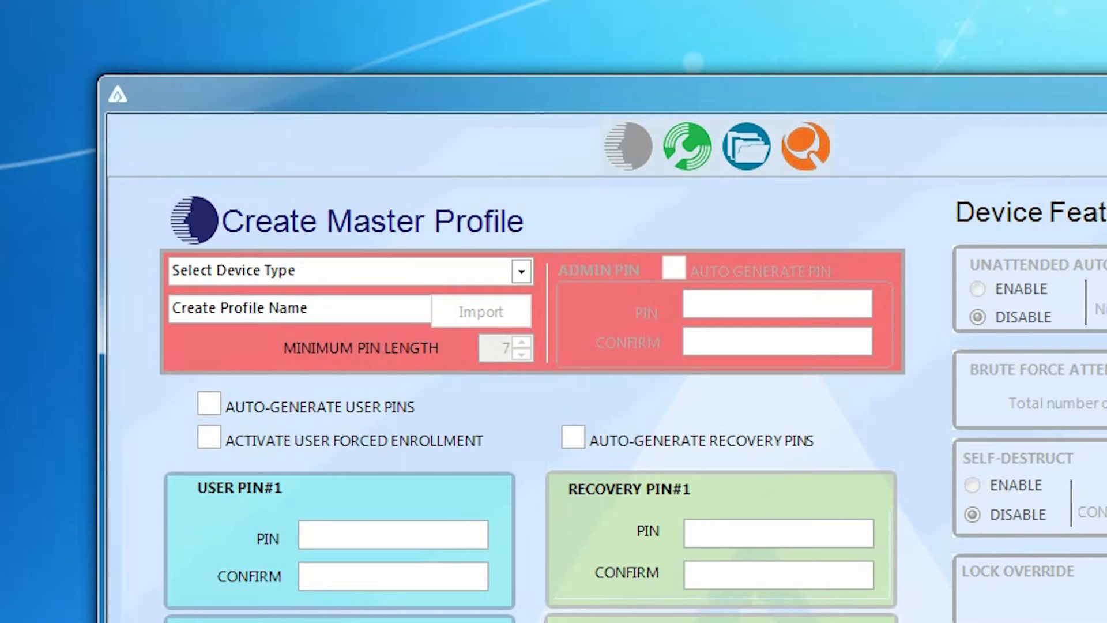
mouse_move(491, 338)
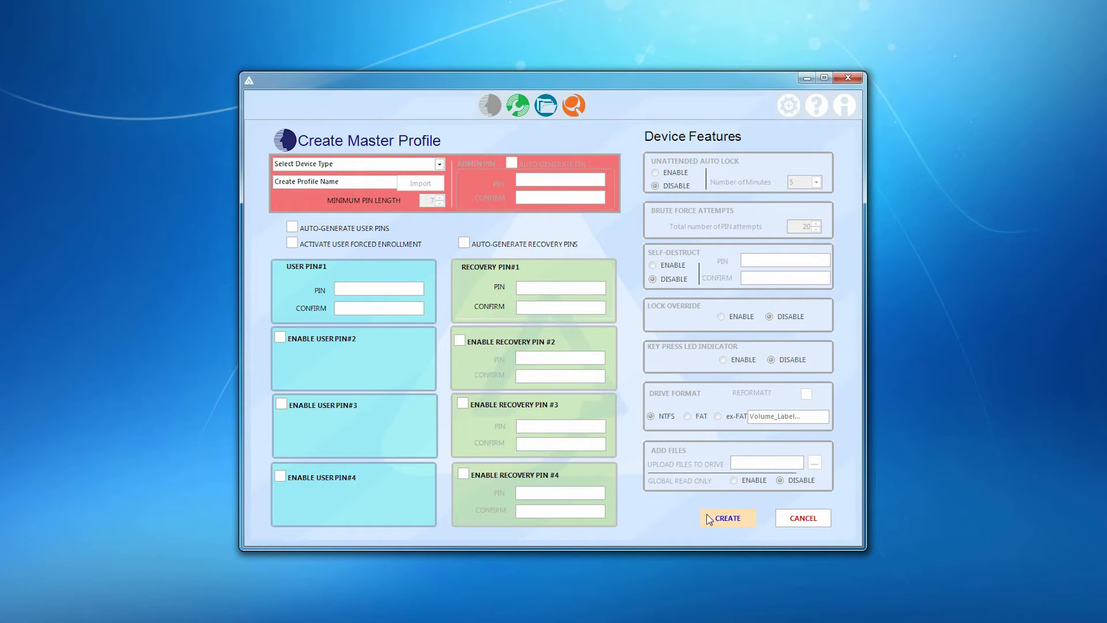
Choose Aegis Secure Key 3z and import the saved hipaa compliant profile into the editor
click(439, 164)
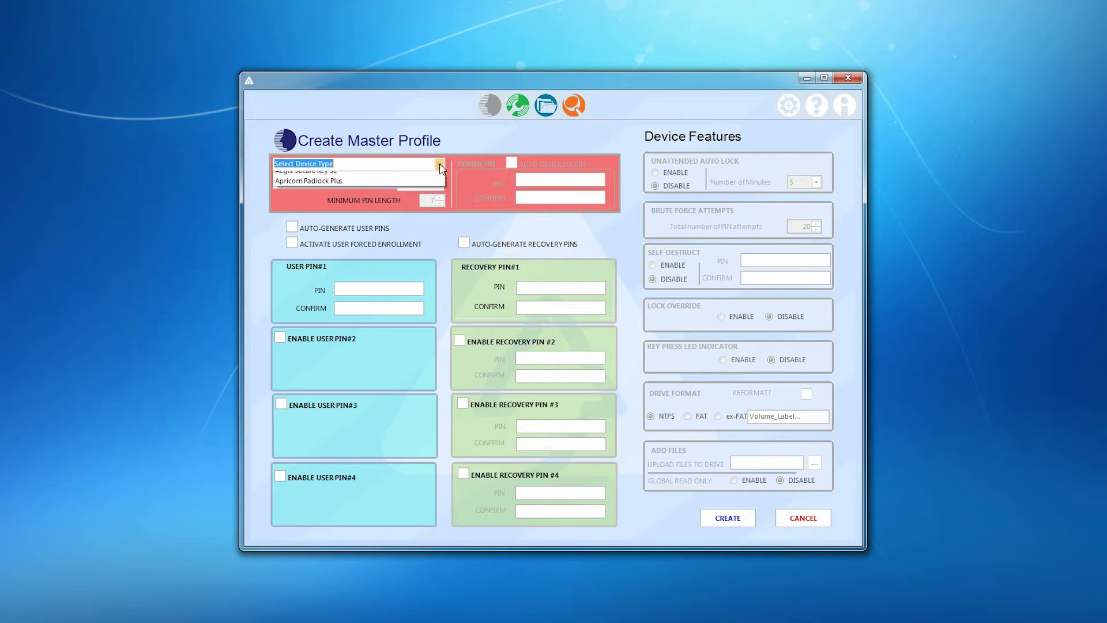
click(303, 163)
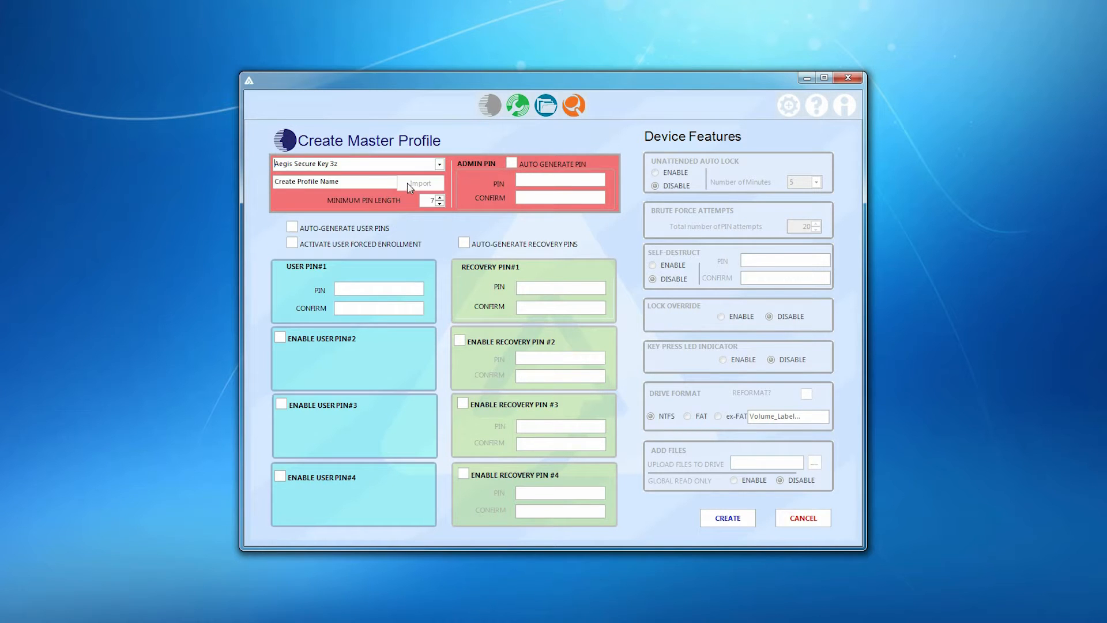
click(420, 182)
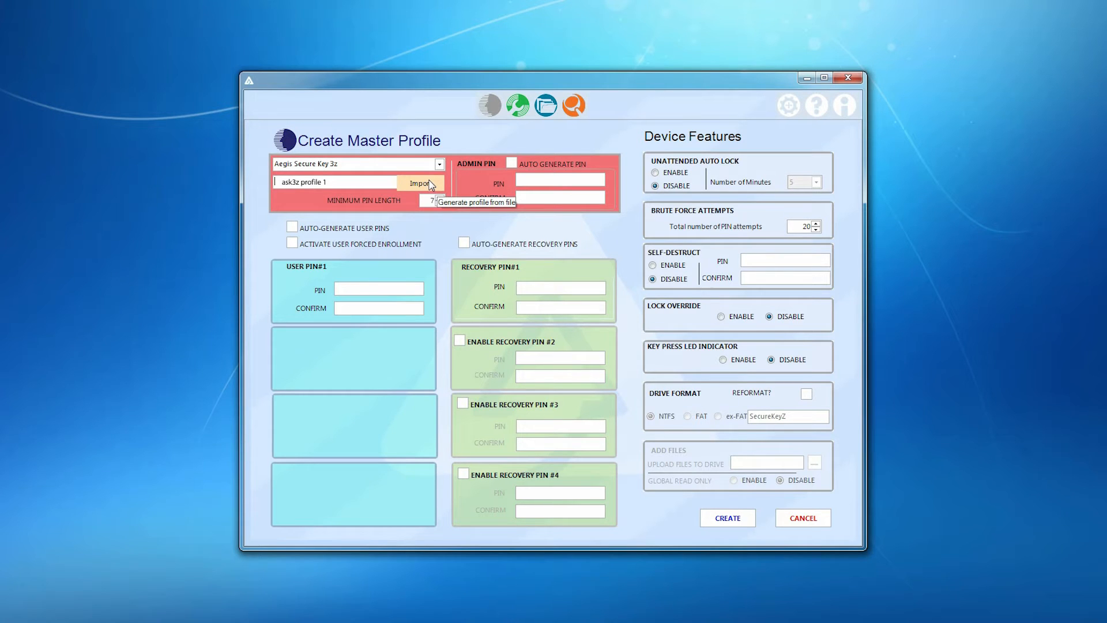
click(420, 183)
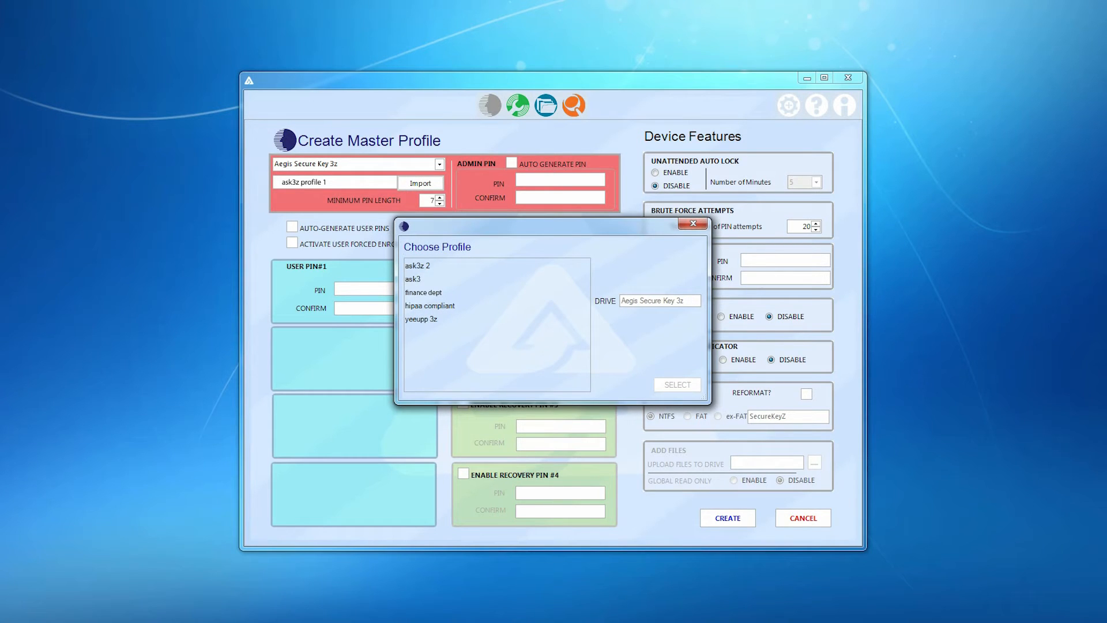
click(429, 305)
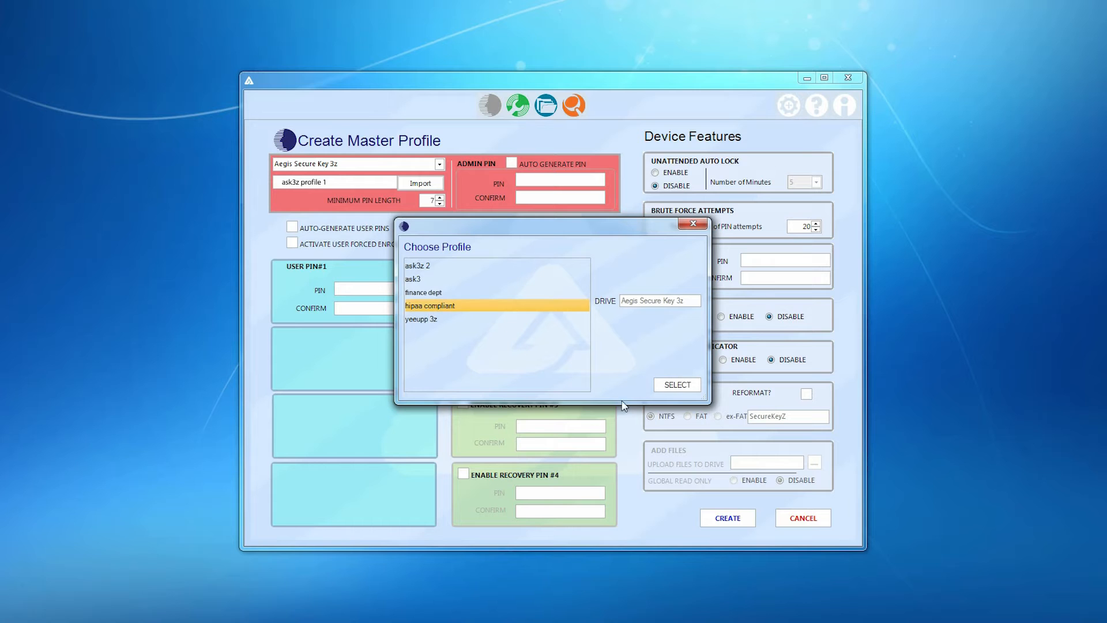
click(676, 384)
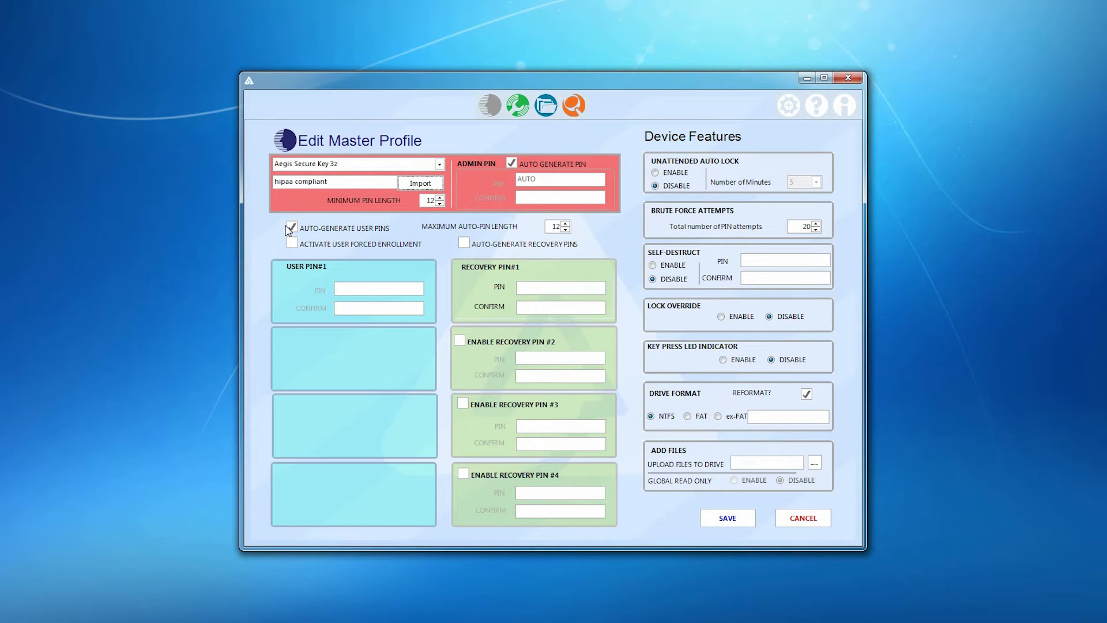
click(291, 228)
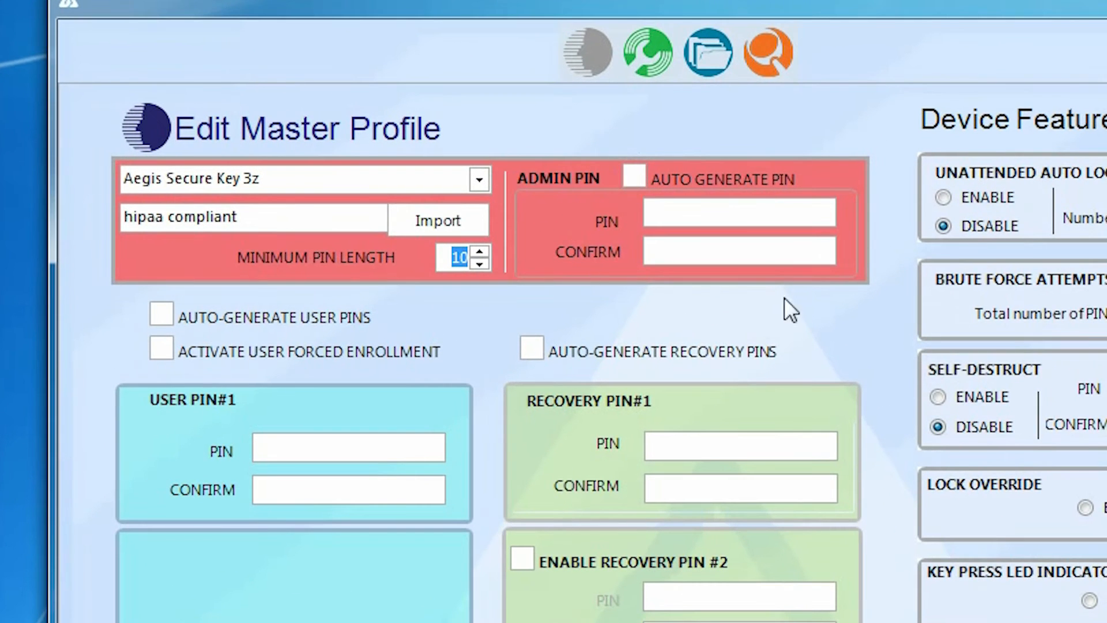
click(633, 178)
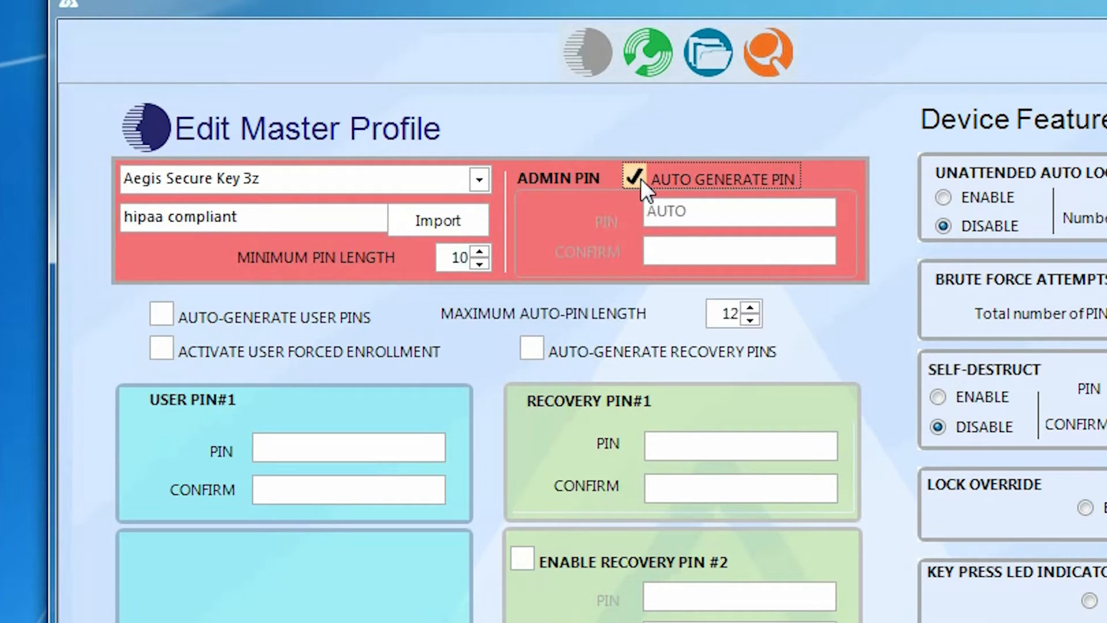
click(633, 177)
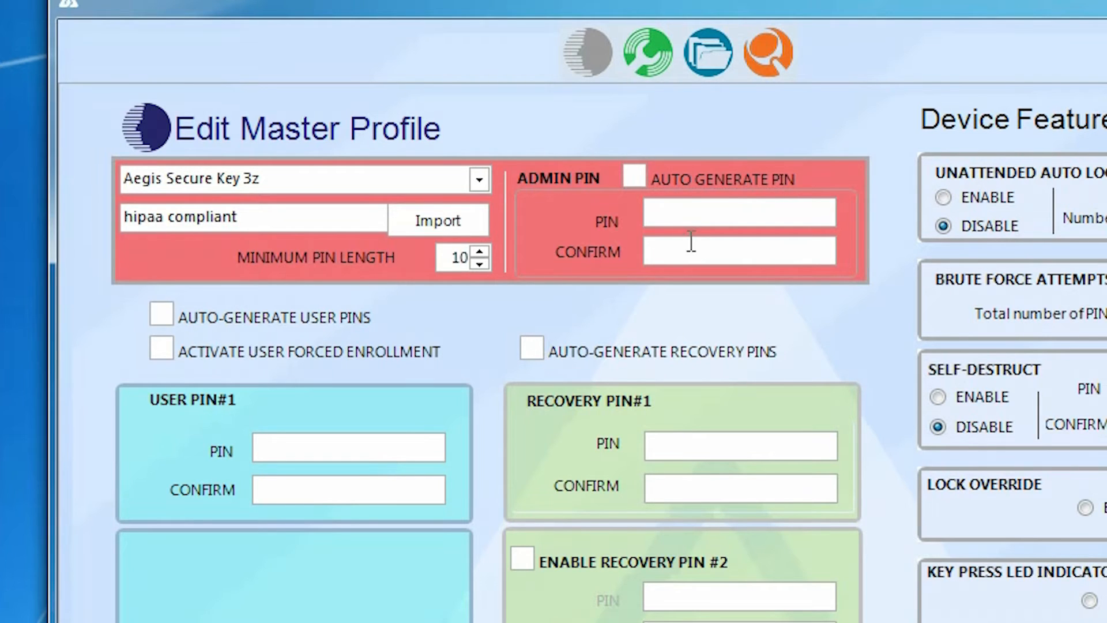
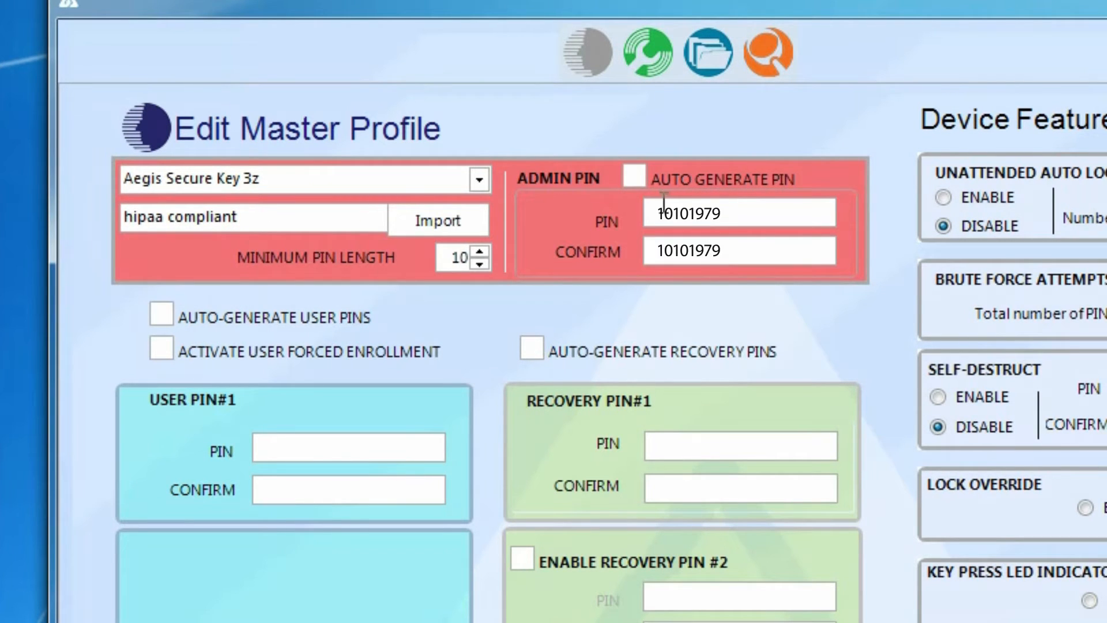
click(634, 178)
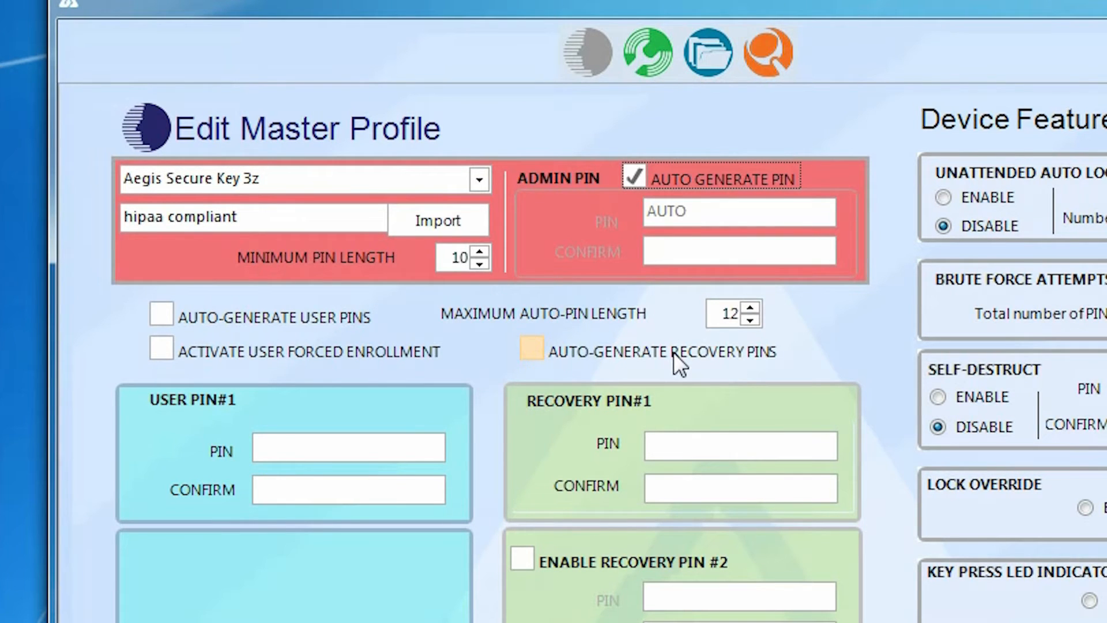
Auto-generate user and recovery PINs with a maximum auto-PIN length of 14
click(633, 177)
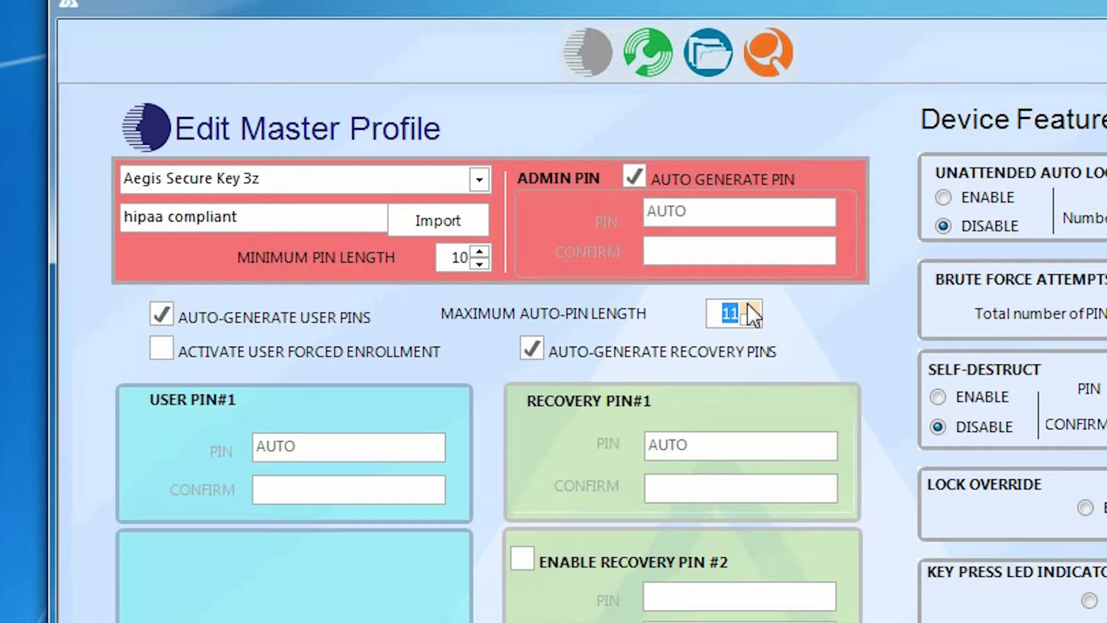
click(753, 306)
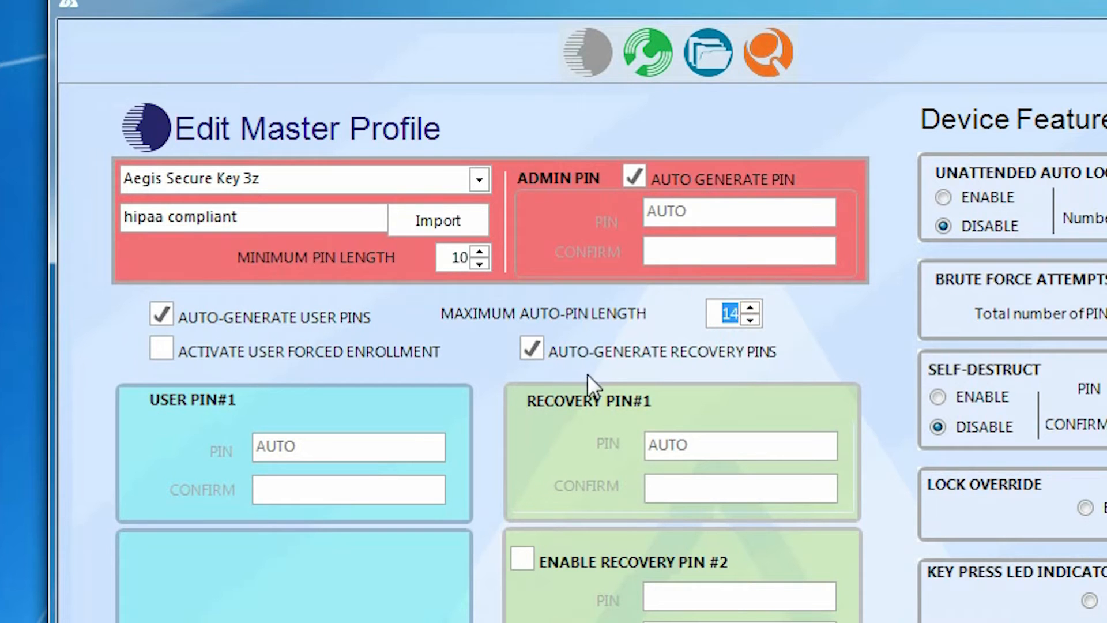
mouse_move(821, 365)
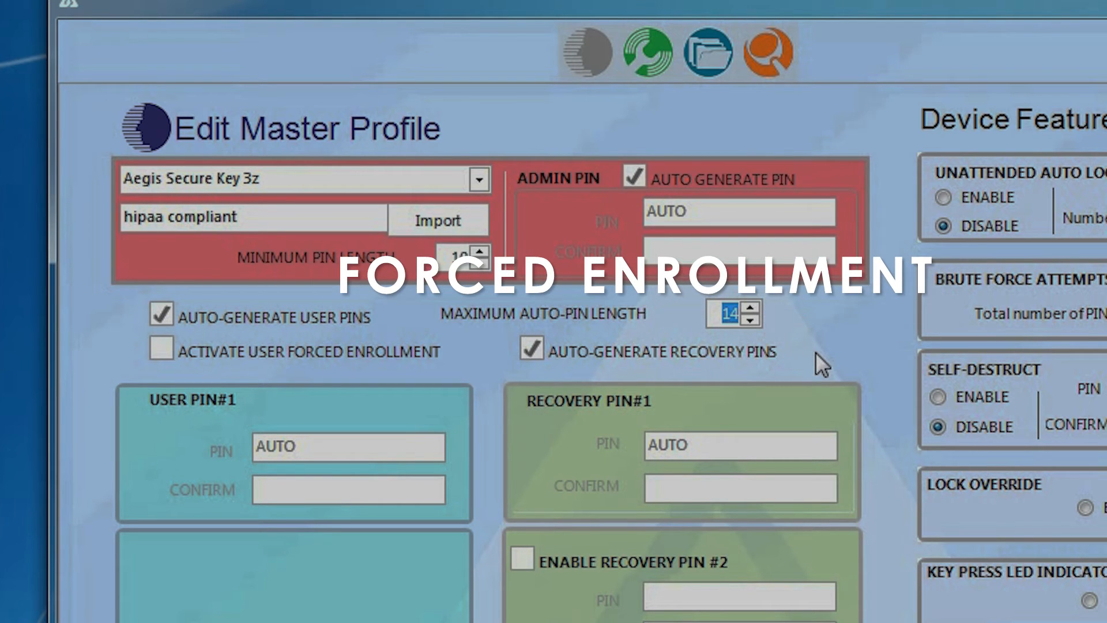
Turn off user PIN auto-generation, toggle forced enrollment, and enable recovery PIN #2
click(162, 347)
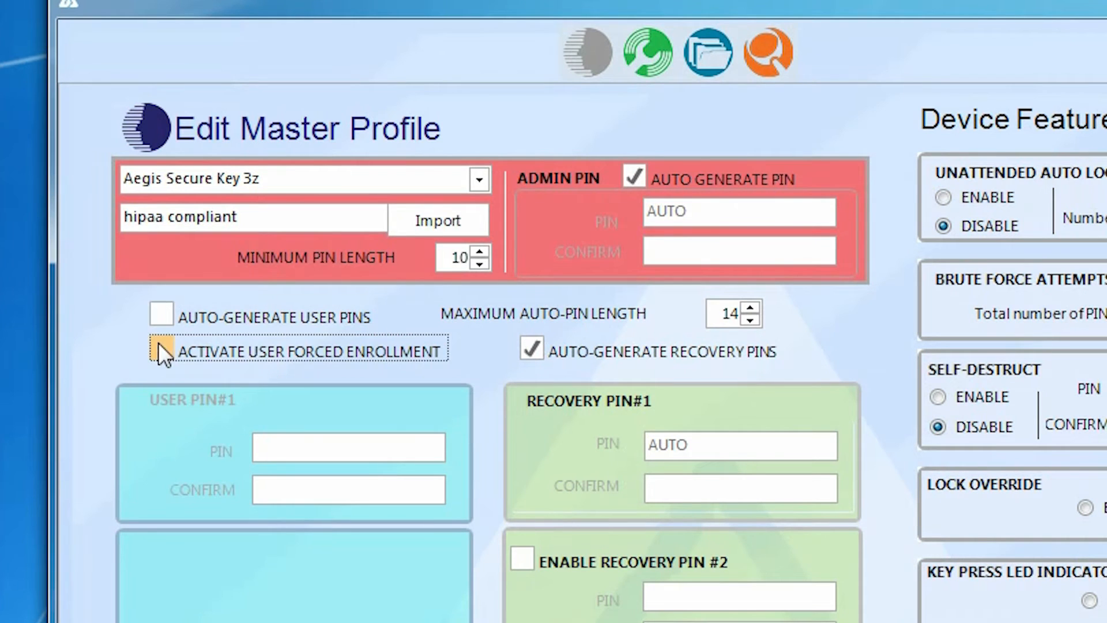
click(161, 351)
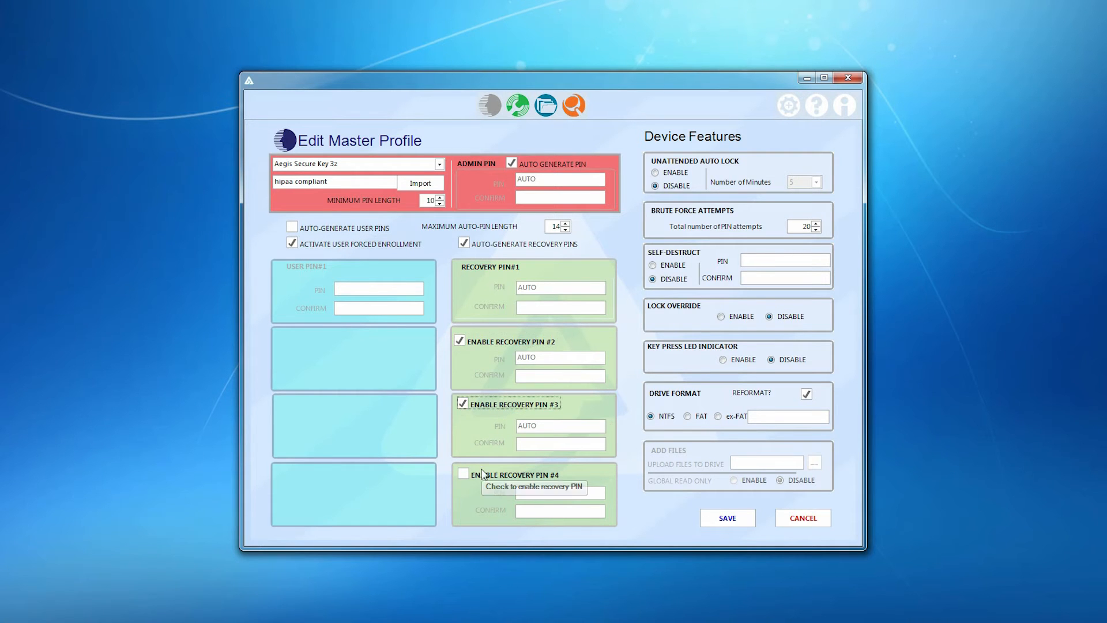
click(463, 474)
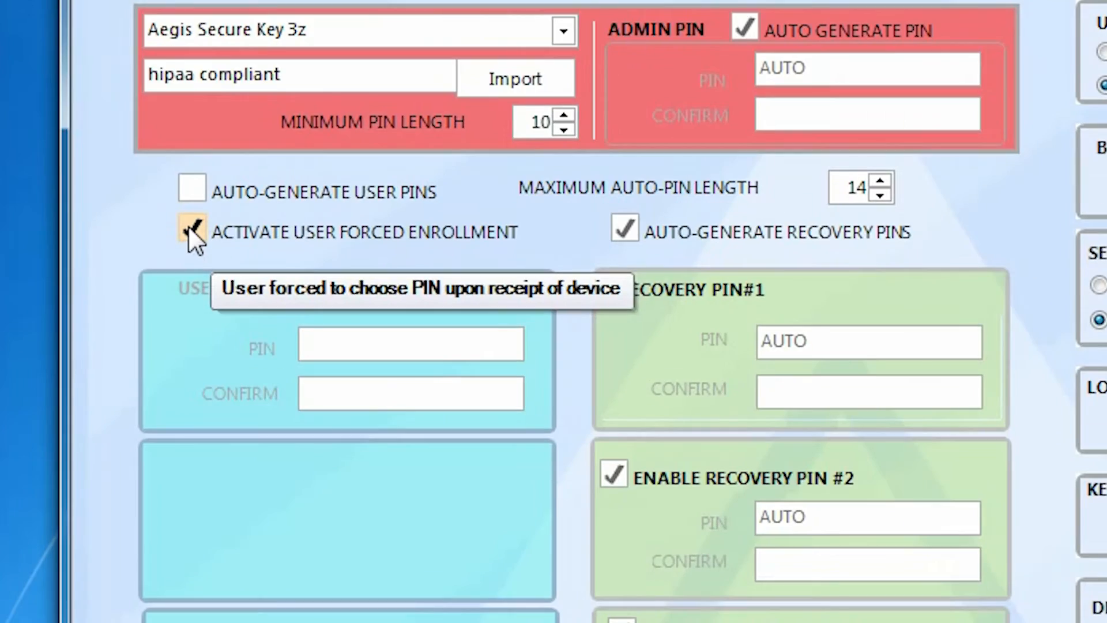
click(191, 232)
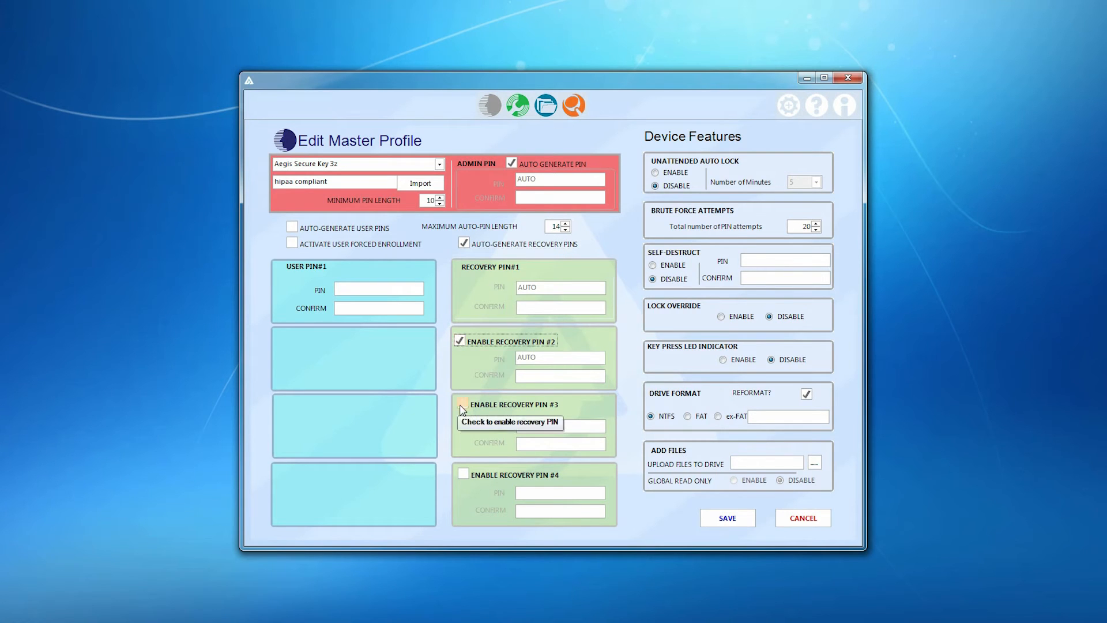
Enable recovery PINs #3 and #4 as auto-generated and save the hipaa compliant master profile
click(460, 404)
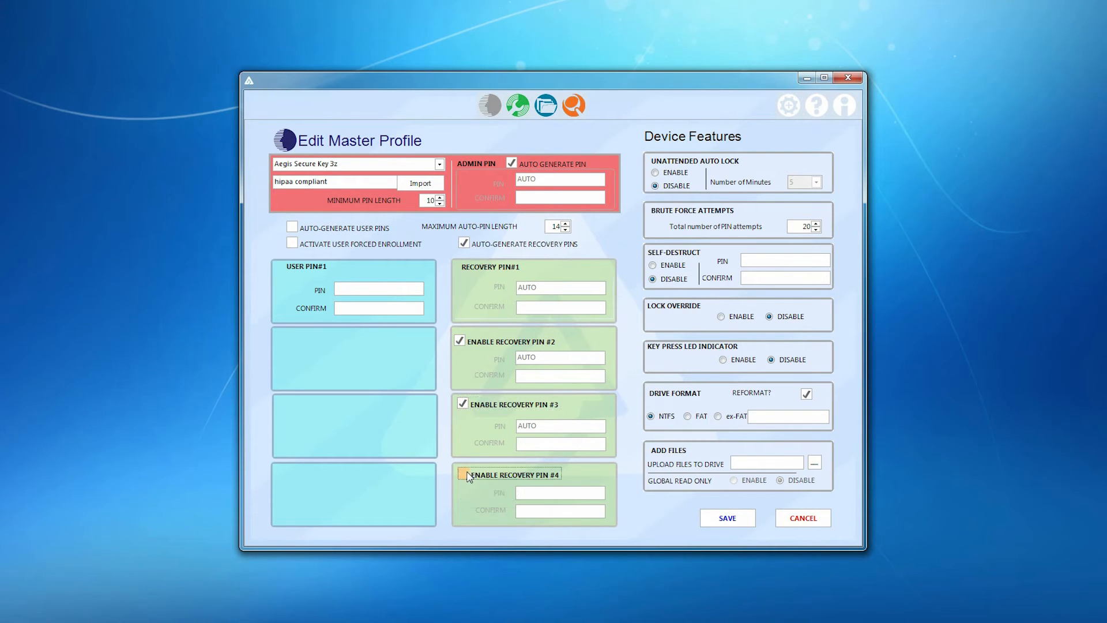
click(463, 475)
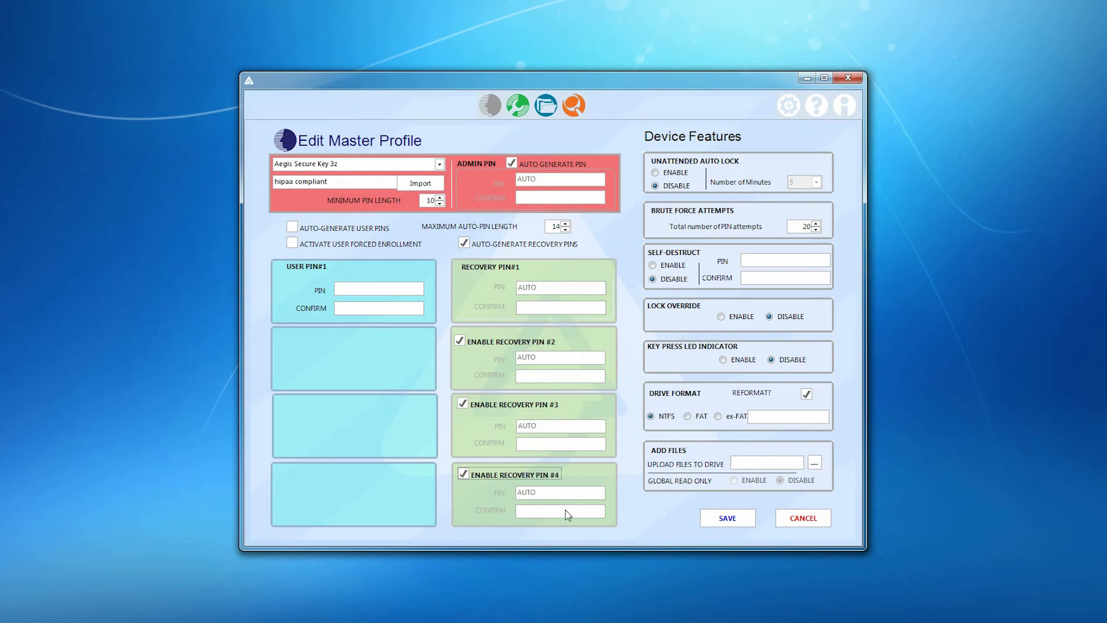
click(464, 244)
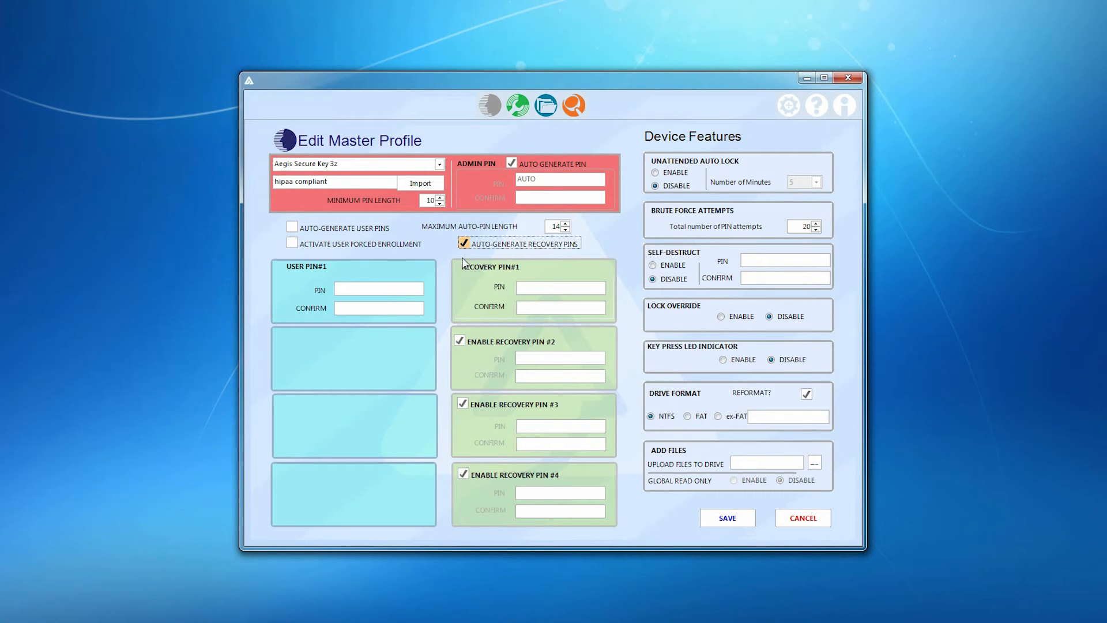
click(463, 243)
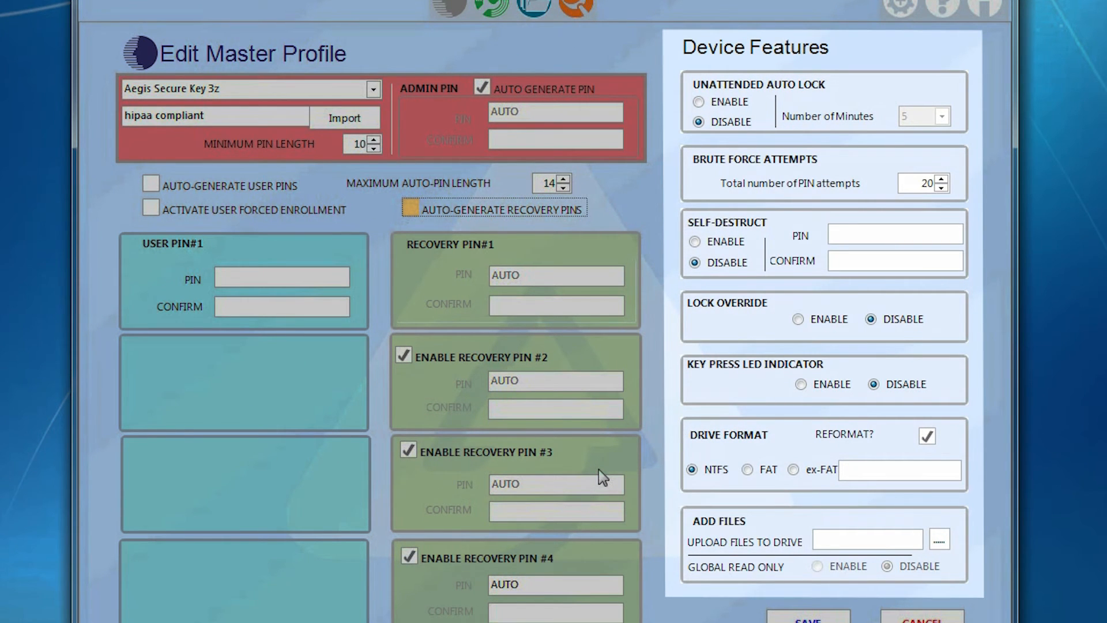
click(939, 540)
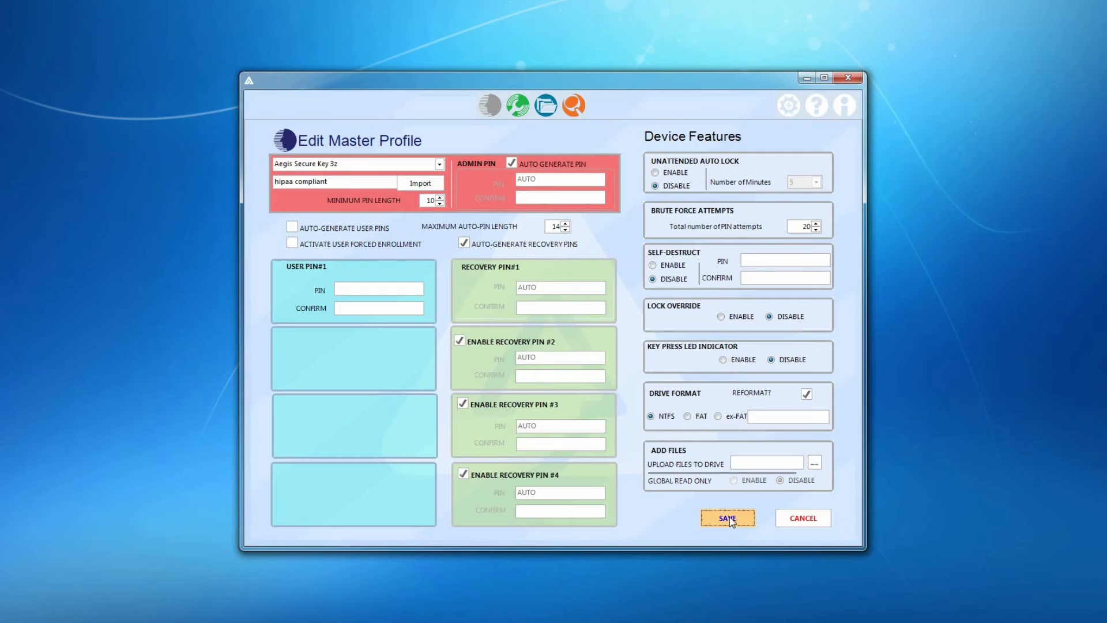
click(726, 518)
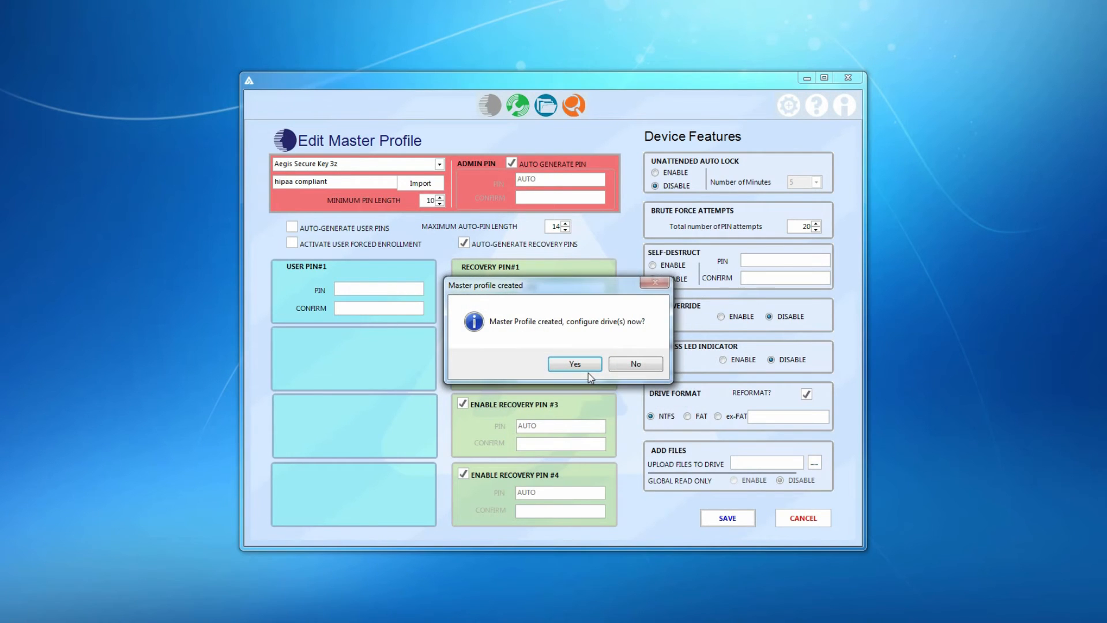
Proceed to Configure Devices, pick hipaa compliant and select all 10 connected drives
click(575, 363)
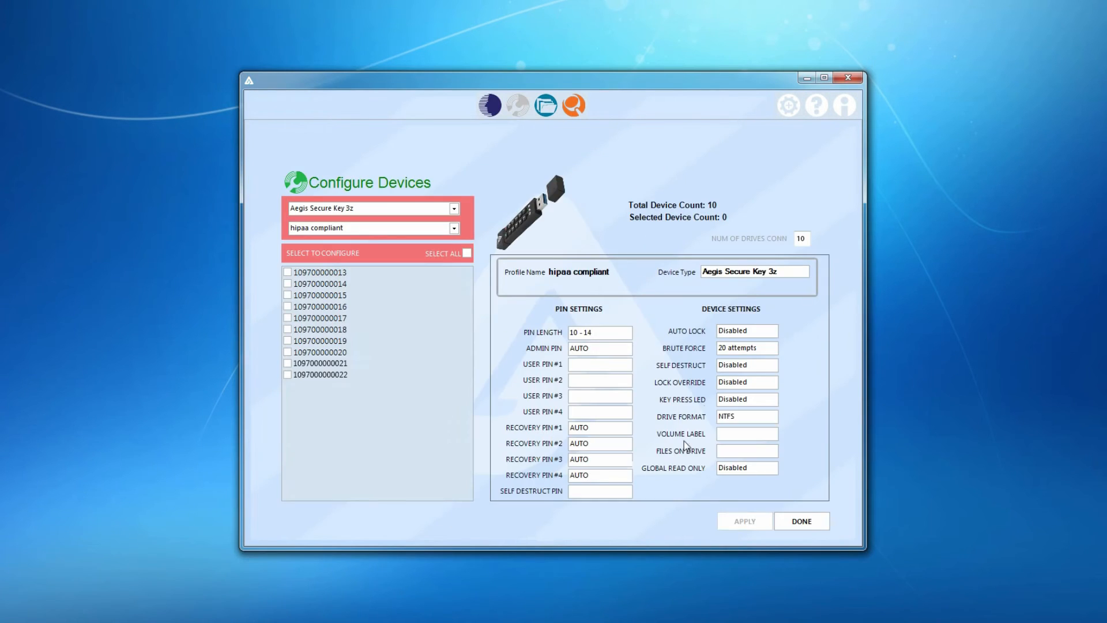
mouse_move(561, 143)
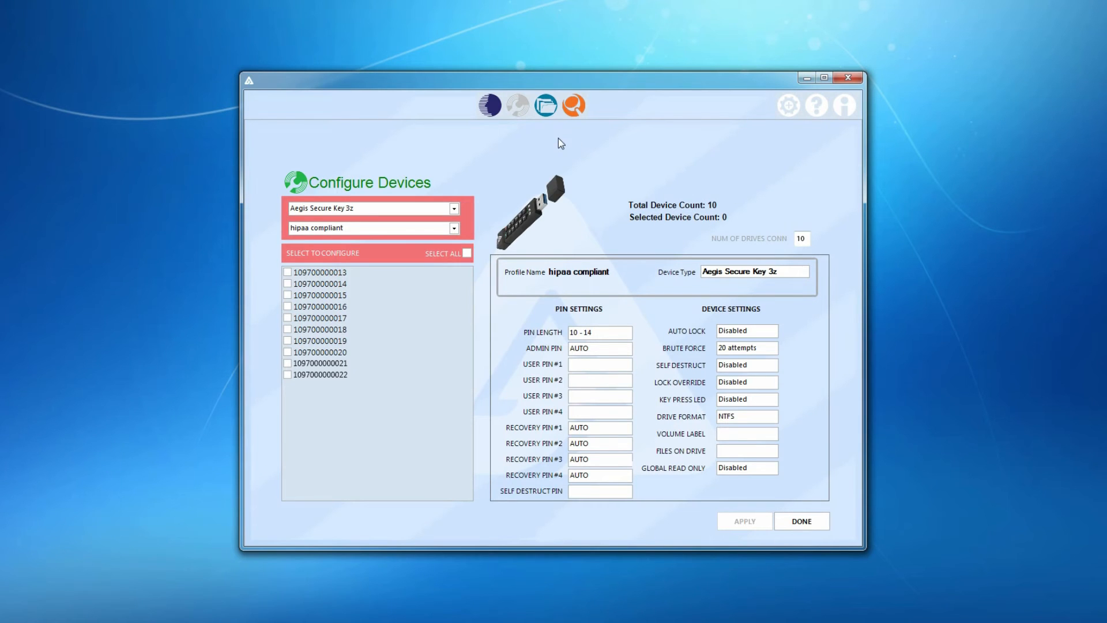
mouse_move(439, 166)
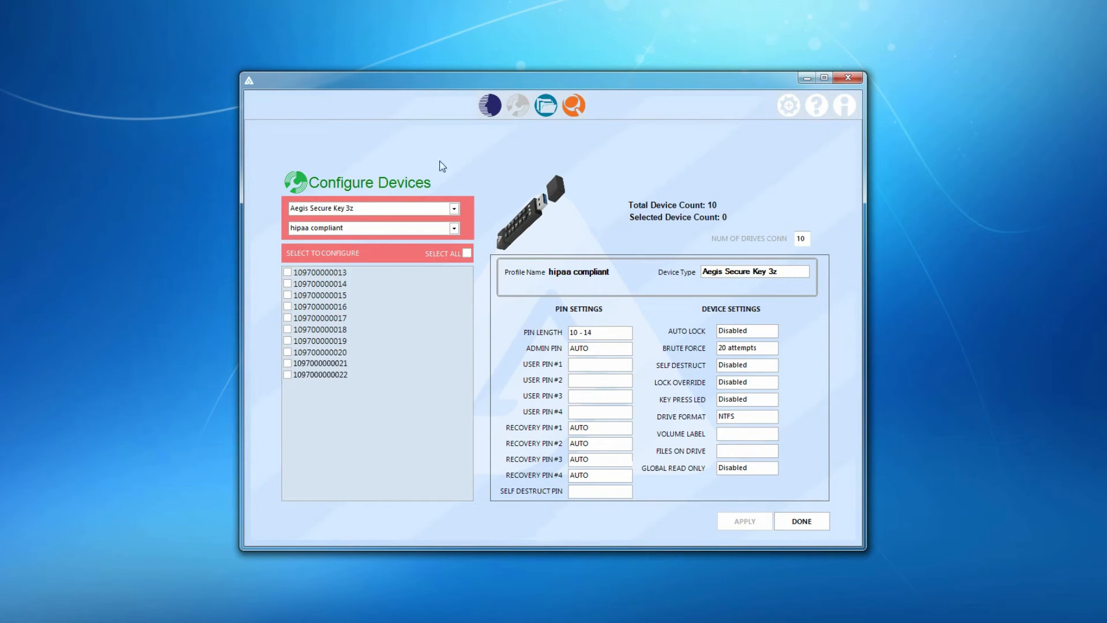
mouse_move(504, 186)
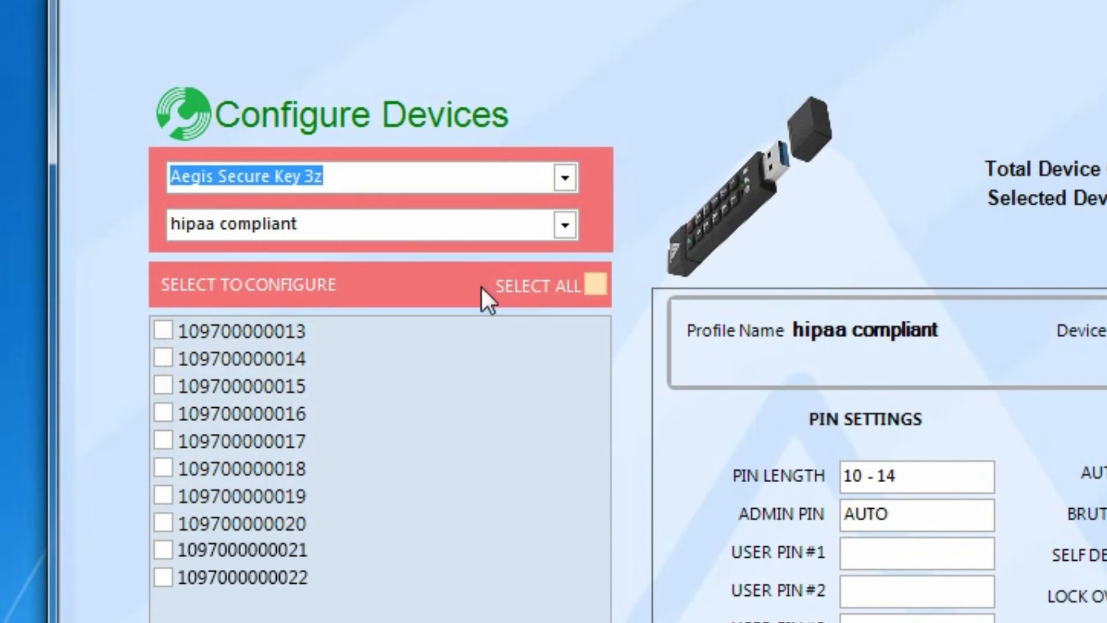
click(564, 225)
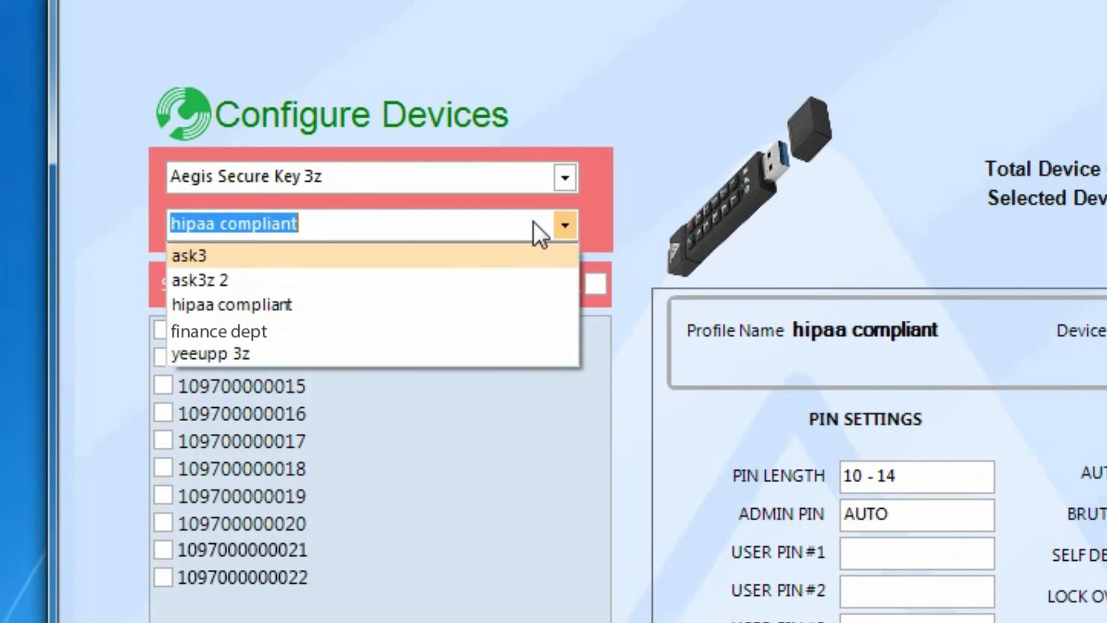
click(230, 304)
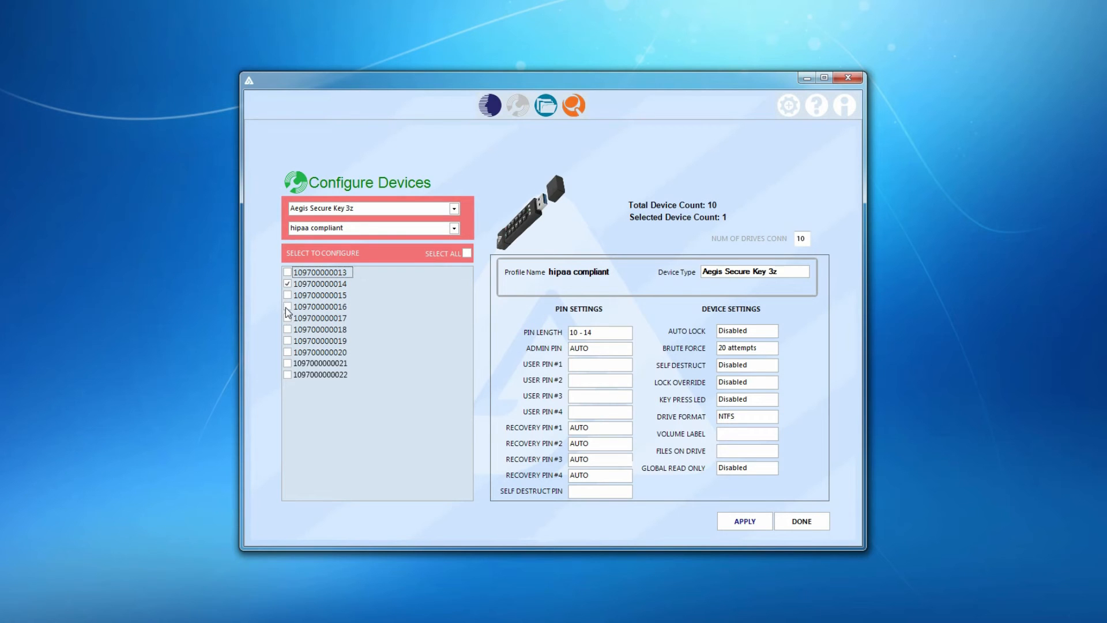
click(288, 307)
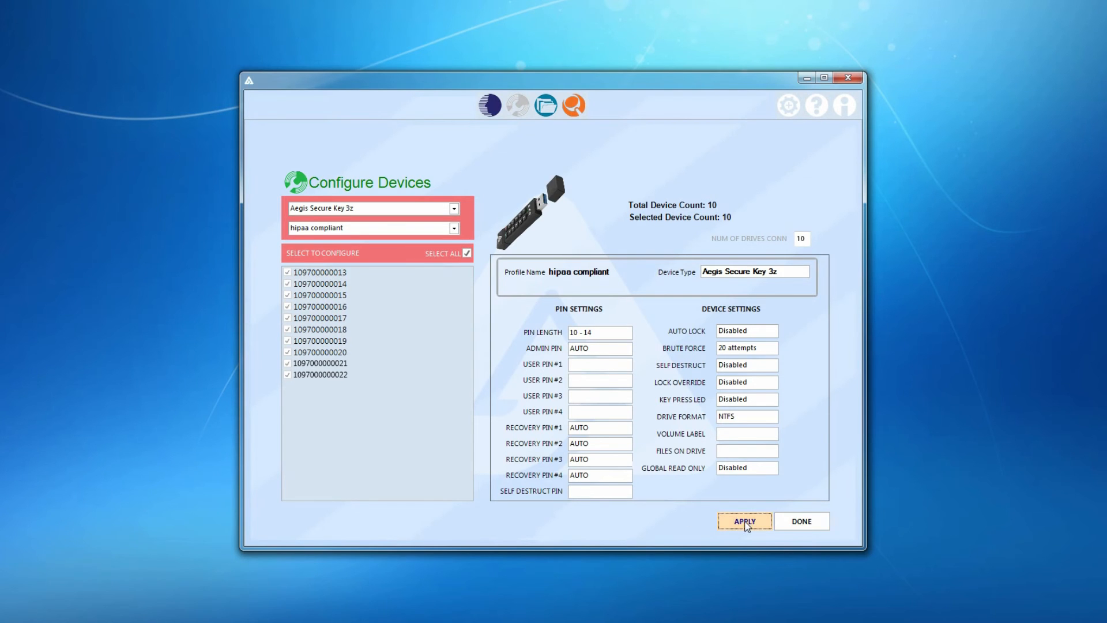
Apply the profile, view hipaa compliant under Secure Key 3z in Manage Profiles, and return home
click(743, 521)
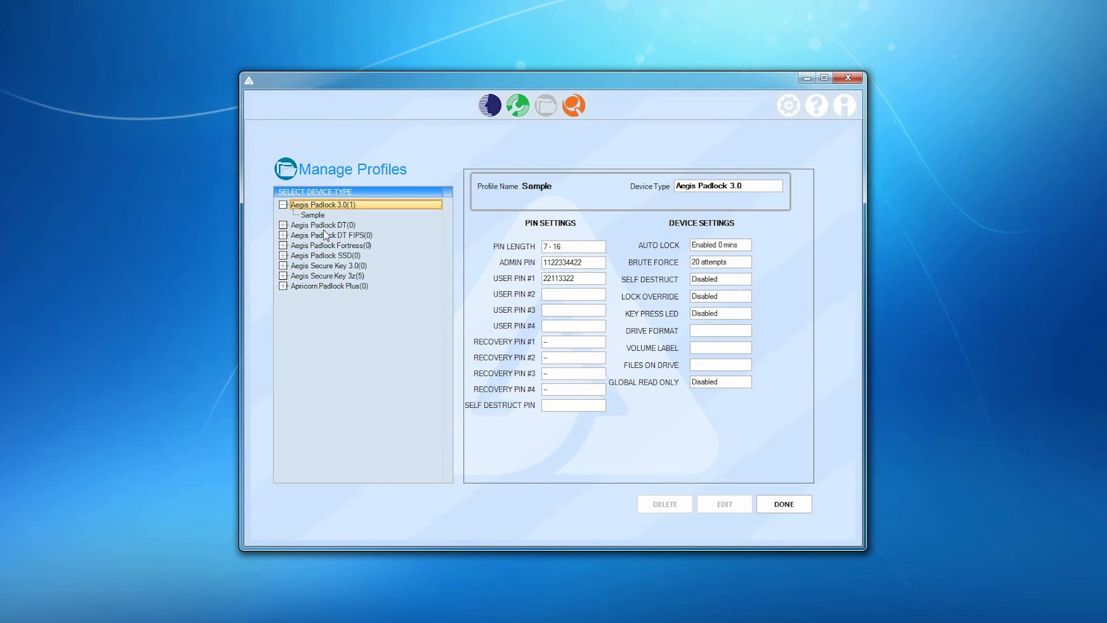
click(327, 276)
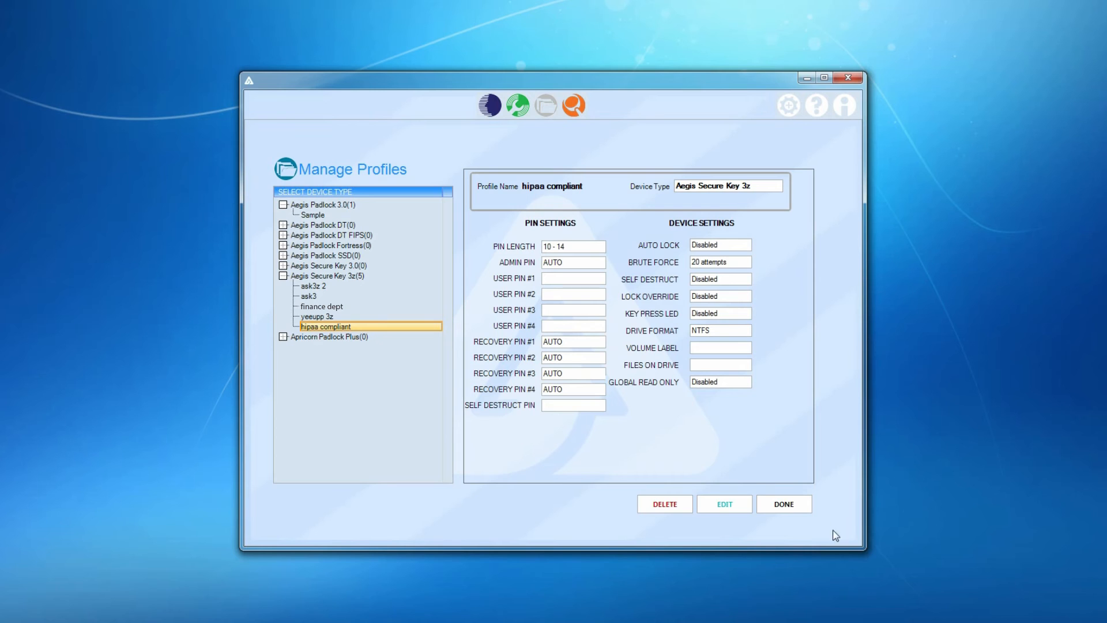
click(783, 504)
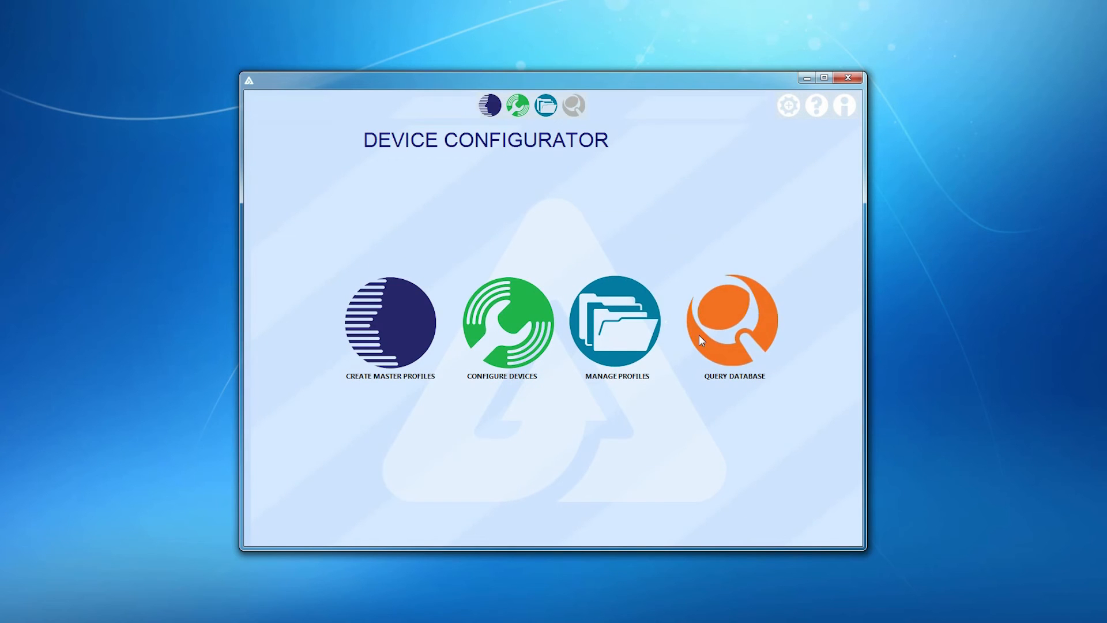
click(732, 323)
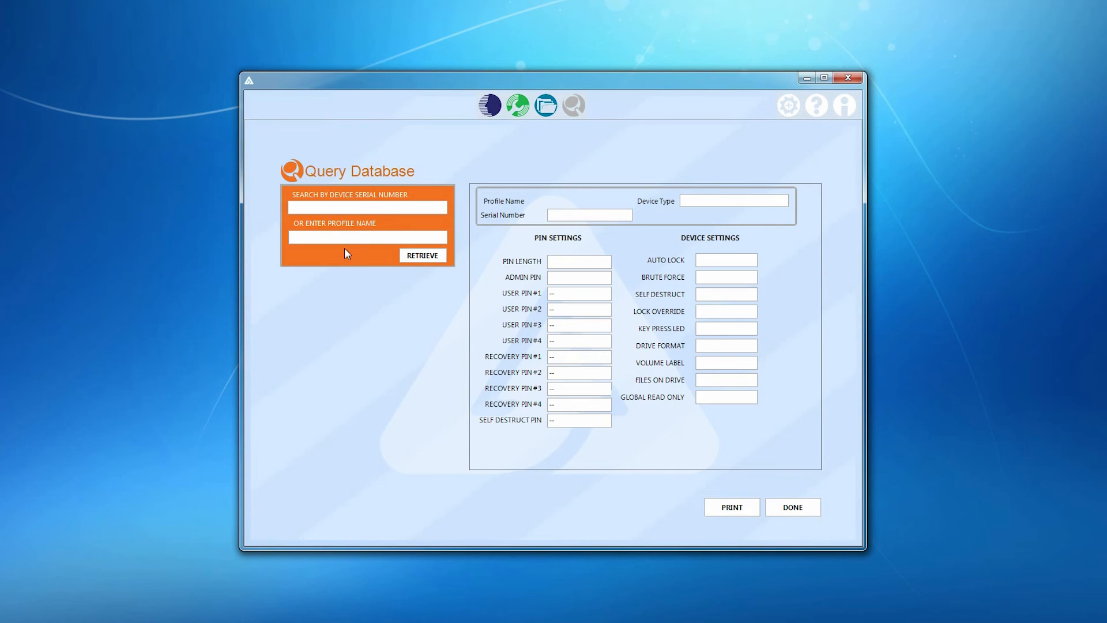
text(h)
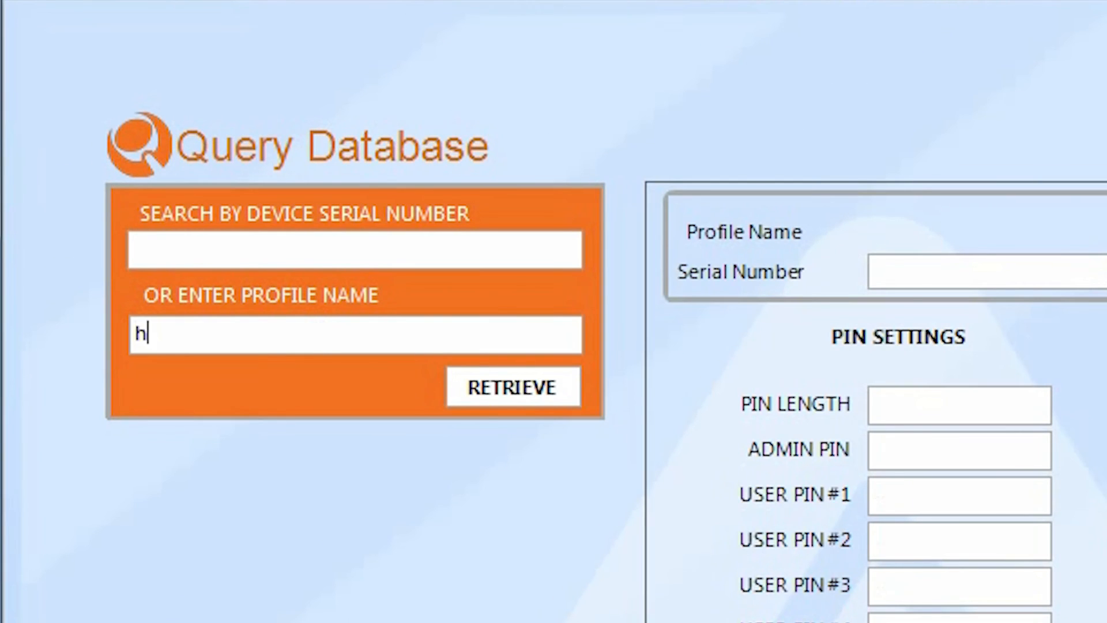
text(ipaa)
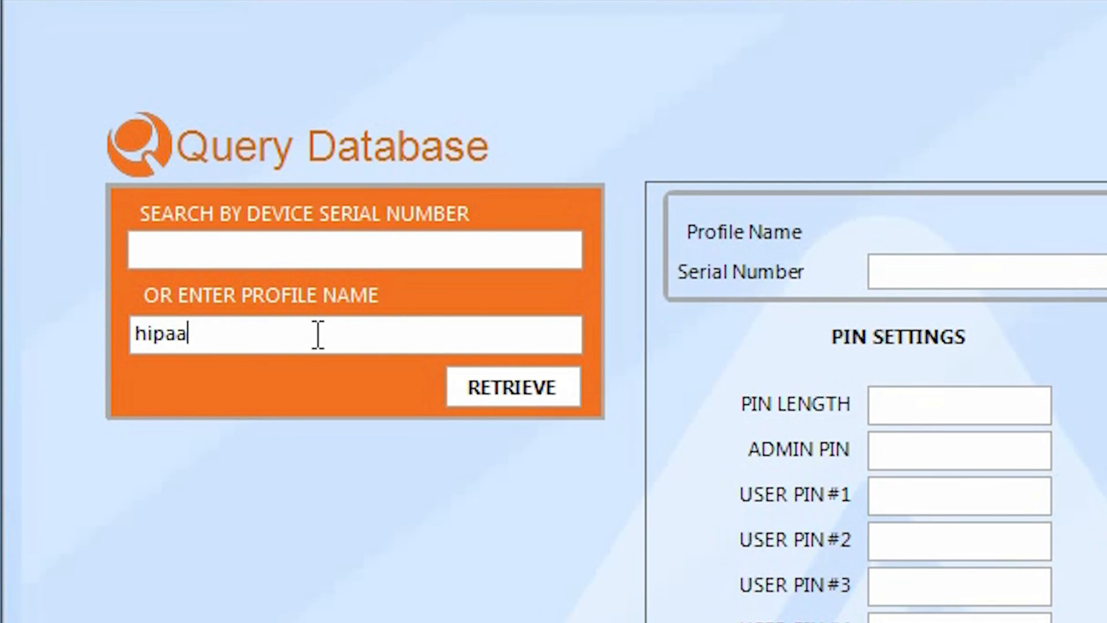
click(512, 387)
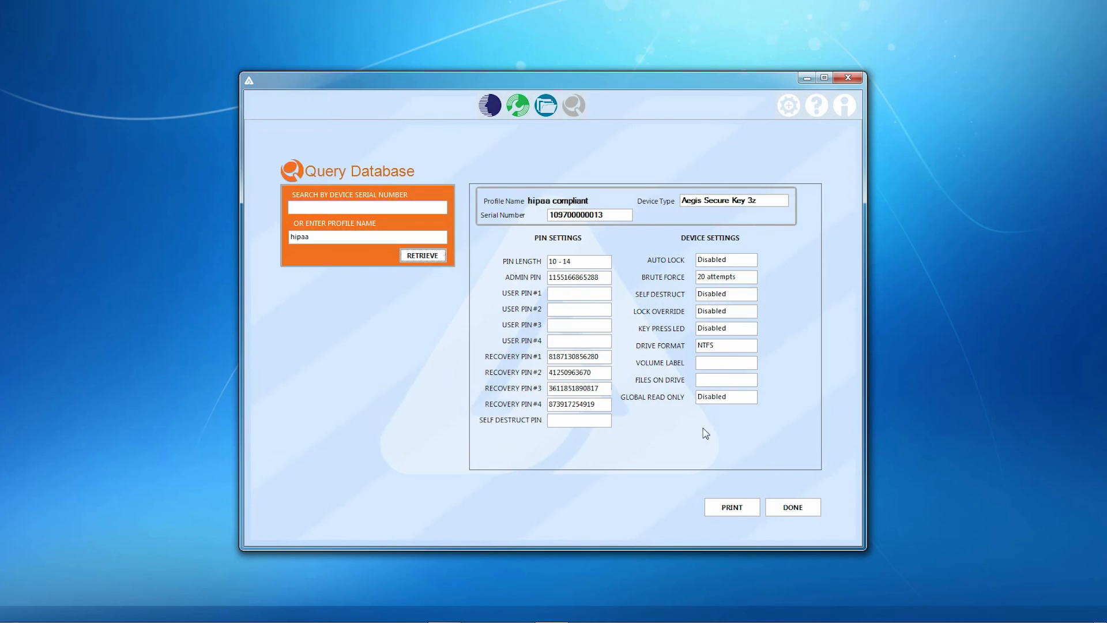
mouse_move(788, 105)
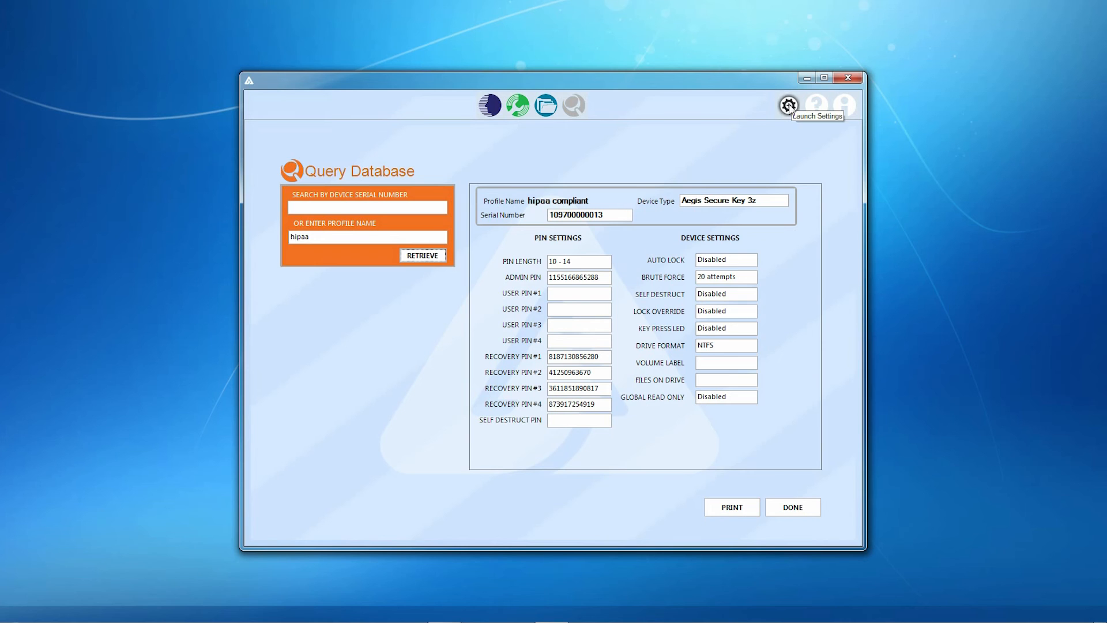
click(787, 105)
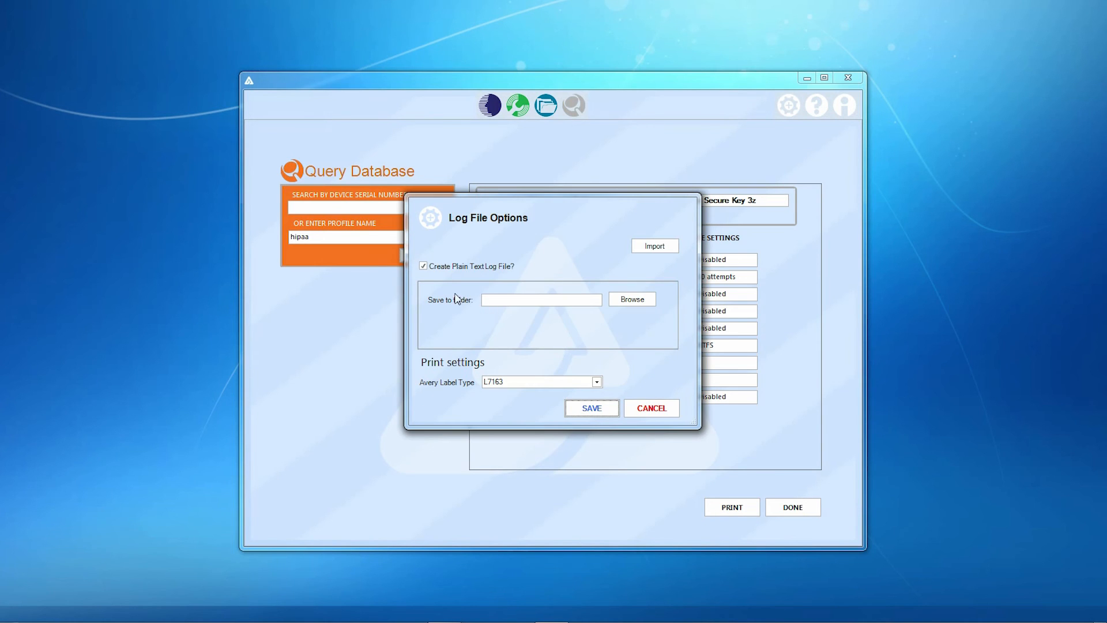
mouse_move(417, 323)
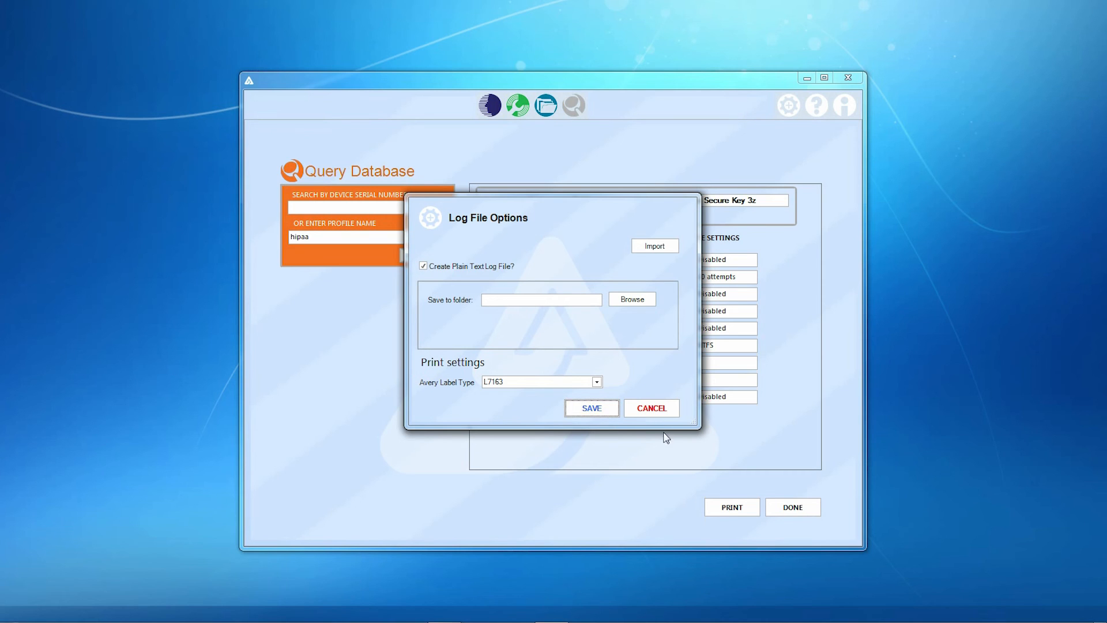
mouse_move(564, 377)
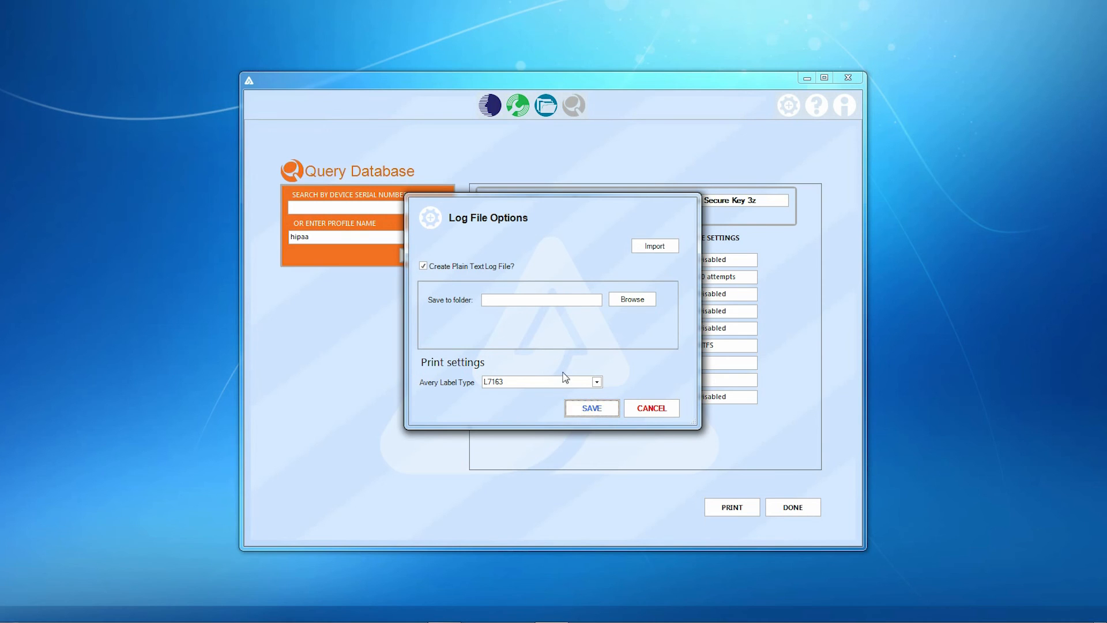
mouse_move(650, 408)
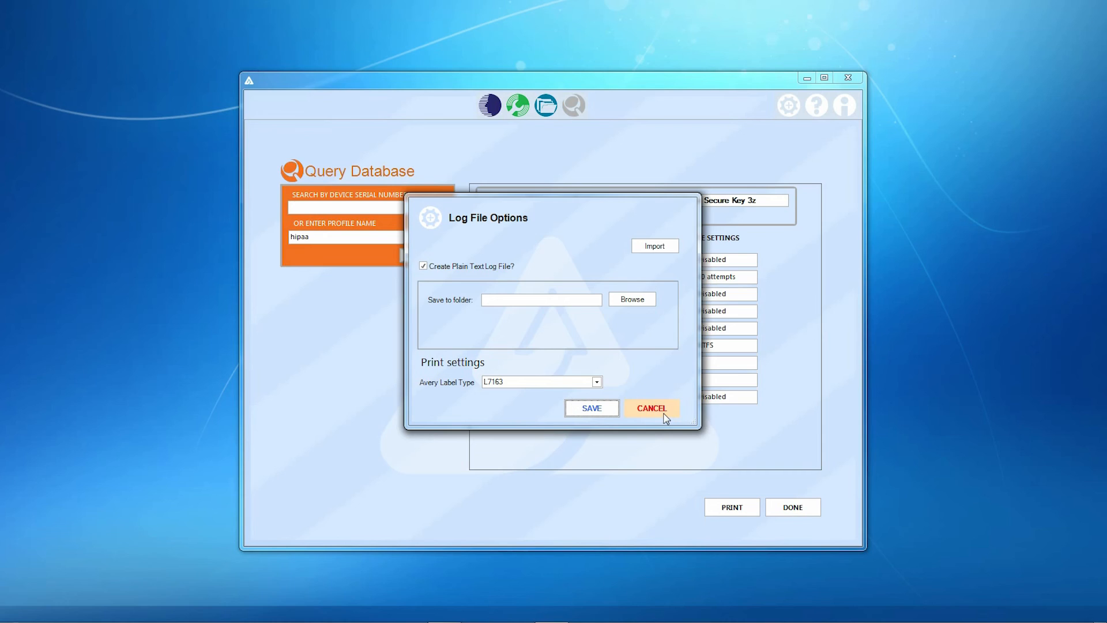
click(651, 408)
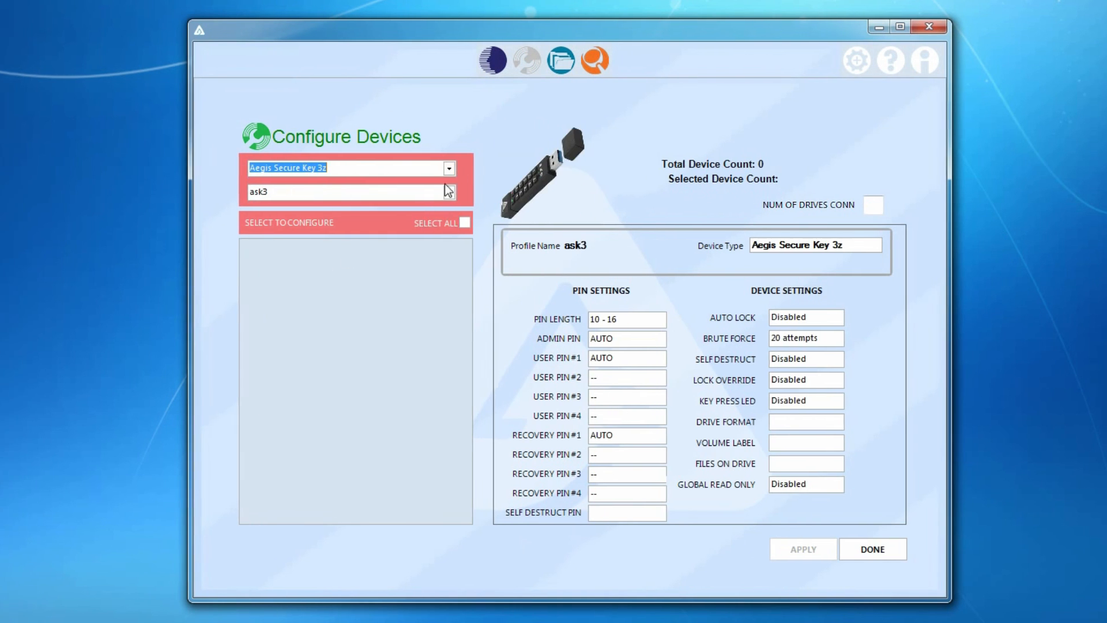
Load the hipaa compliant profile in Configure Devices, see nothing left, and finish with Done
click(449, 192)
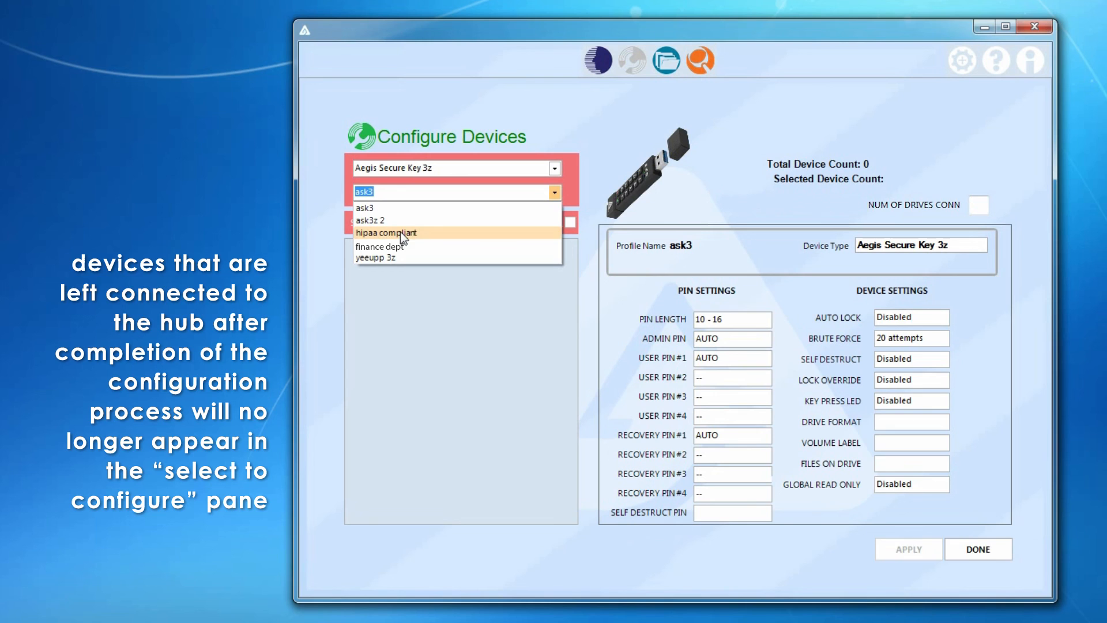
click(386, 233)
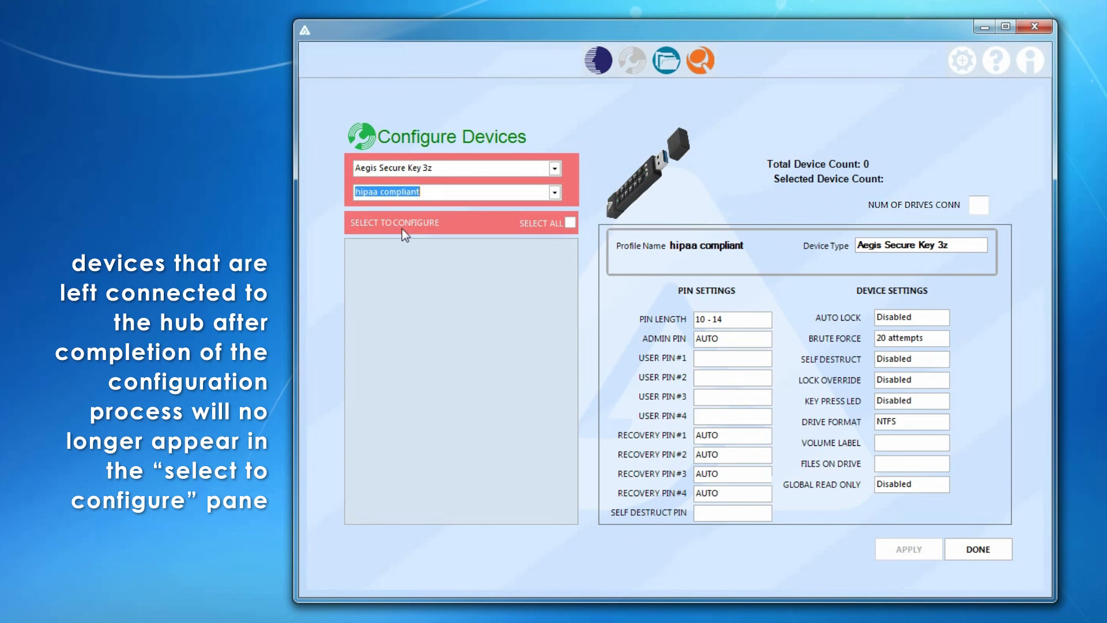
mouse_move(379, 430)
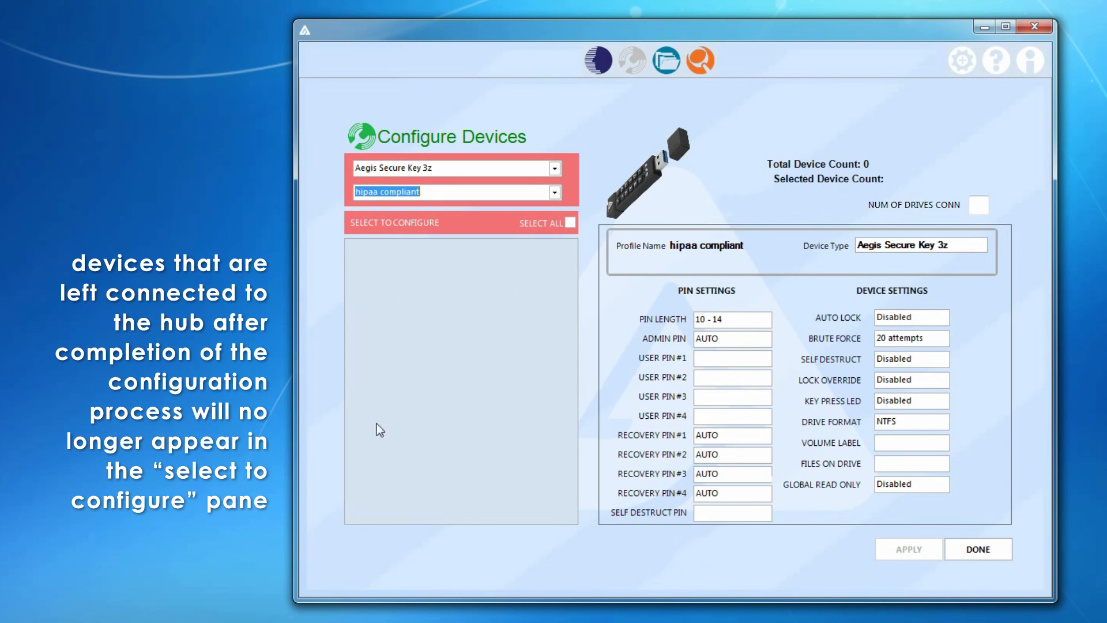
mouse_move(480, 488)
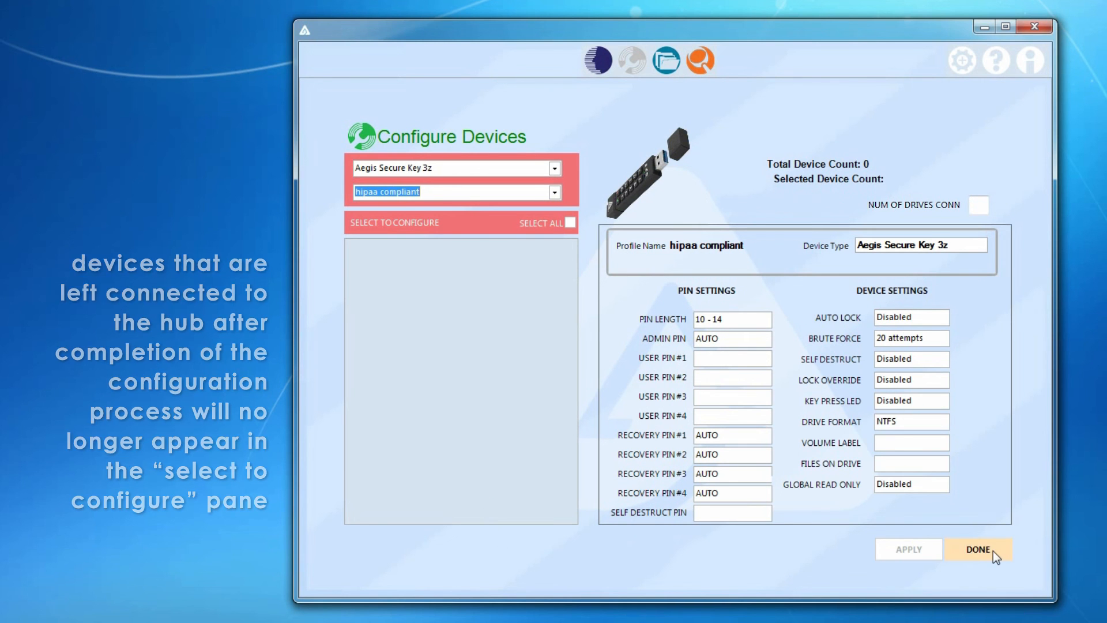
click(978, 549)
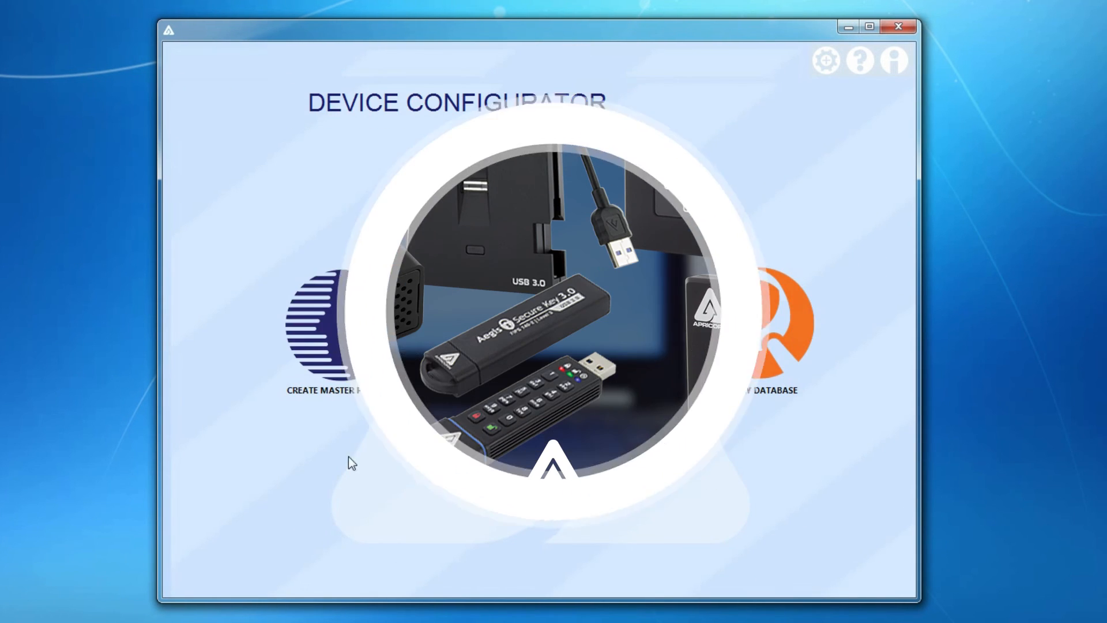